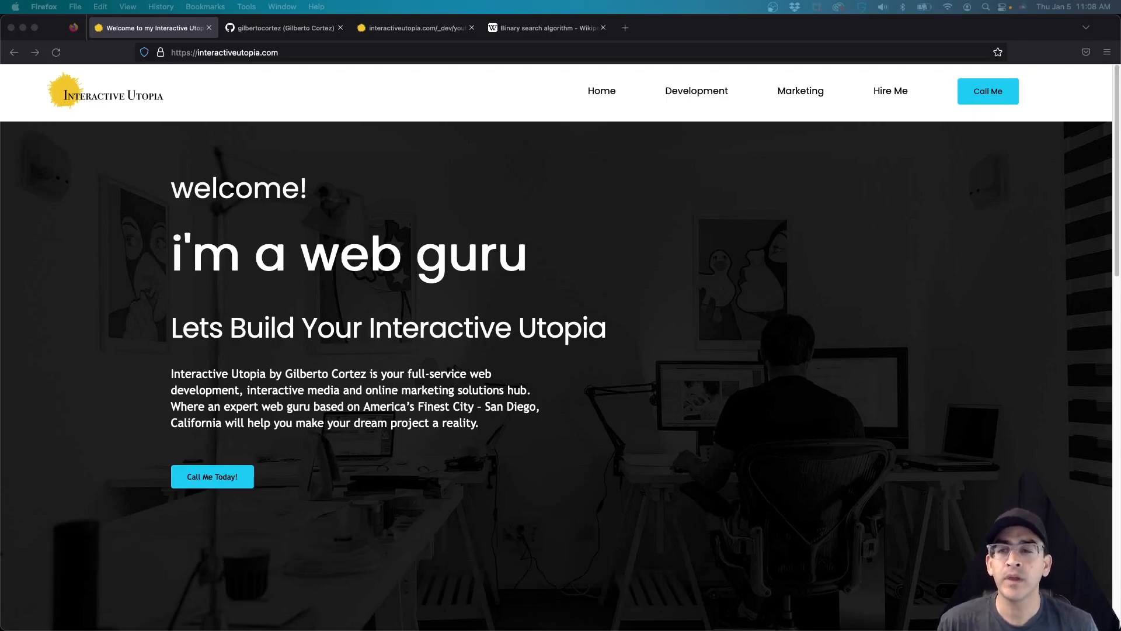
mouse_move(302, 71)
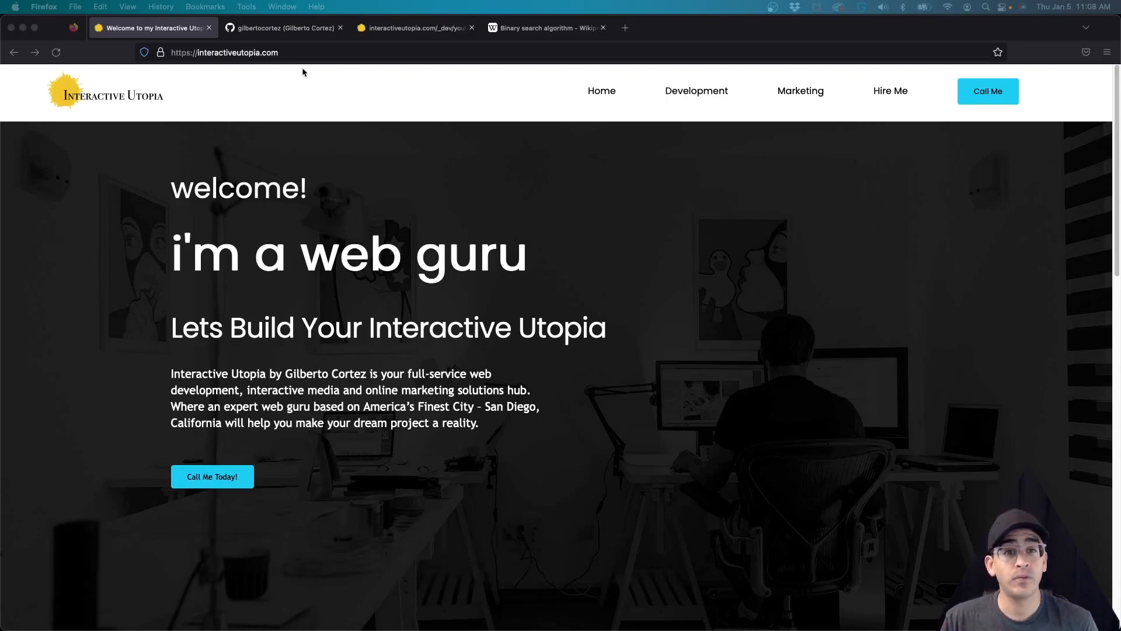
Step: Switch to the 'Binary search algorithm - Wikipedia' tab in Firefox
left_click(279, 28)
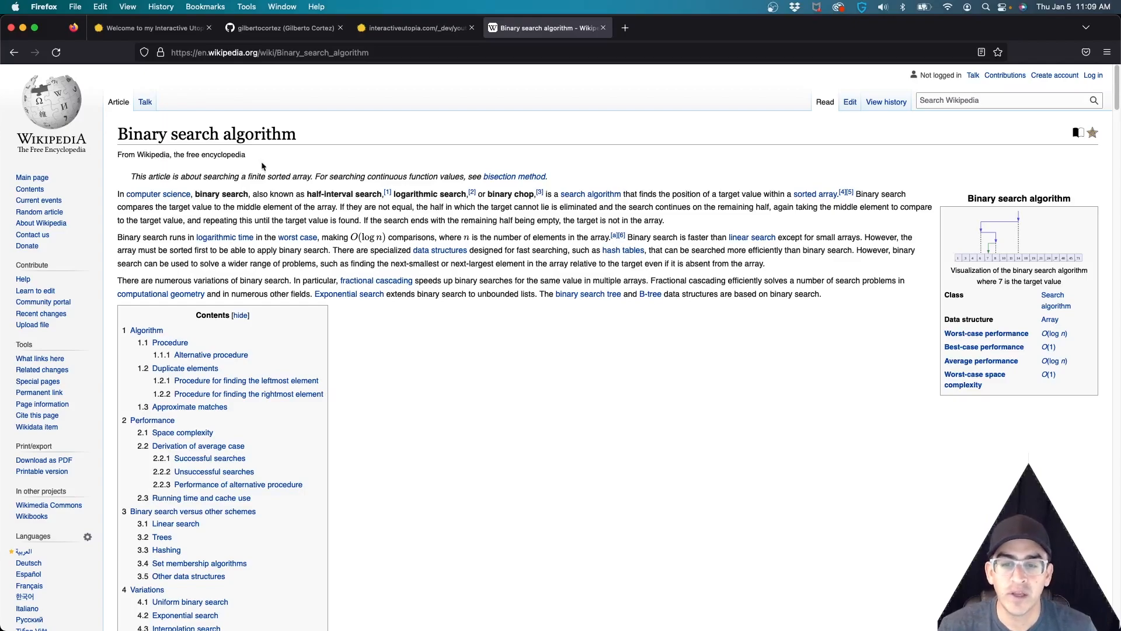
Step: Open the infobox binary search visualization image in Wikipedia's media viewer
left_click(1019, 239)
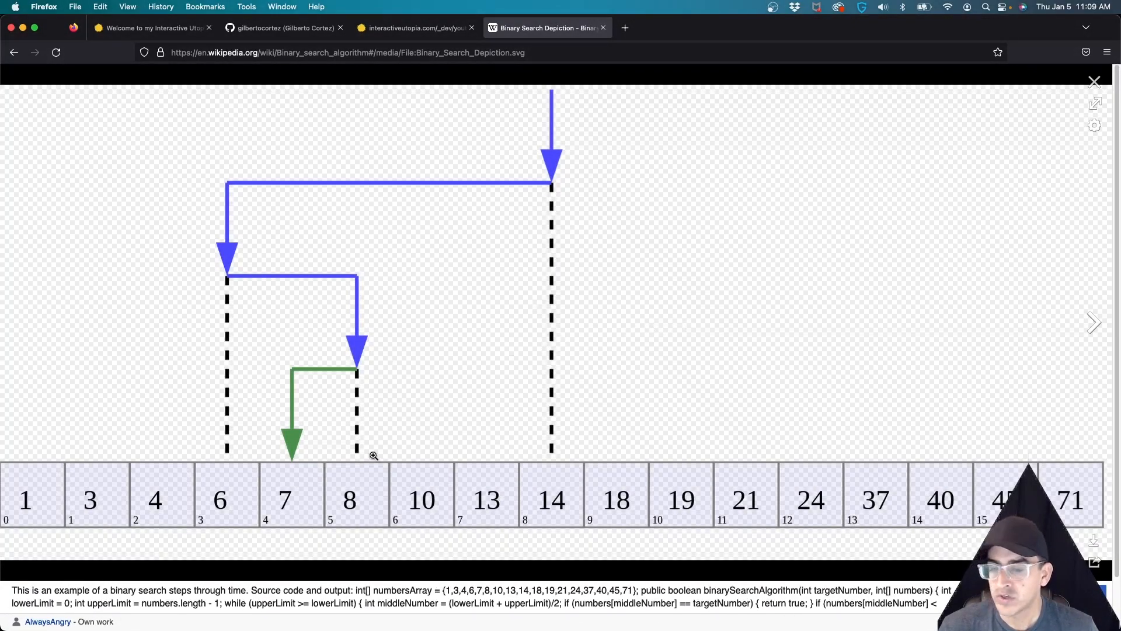
mouse_move(760, 397)
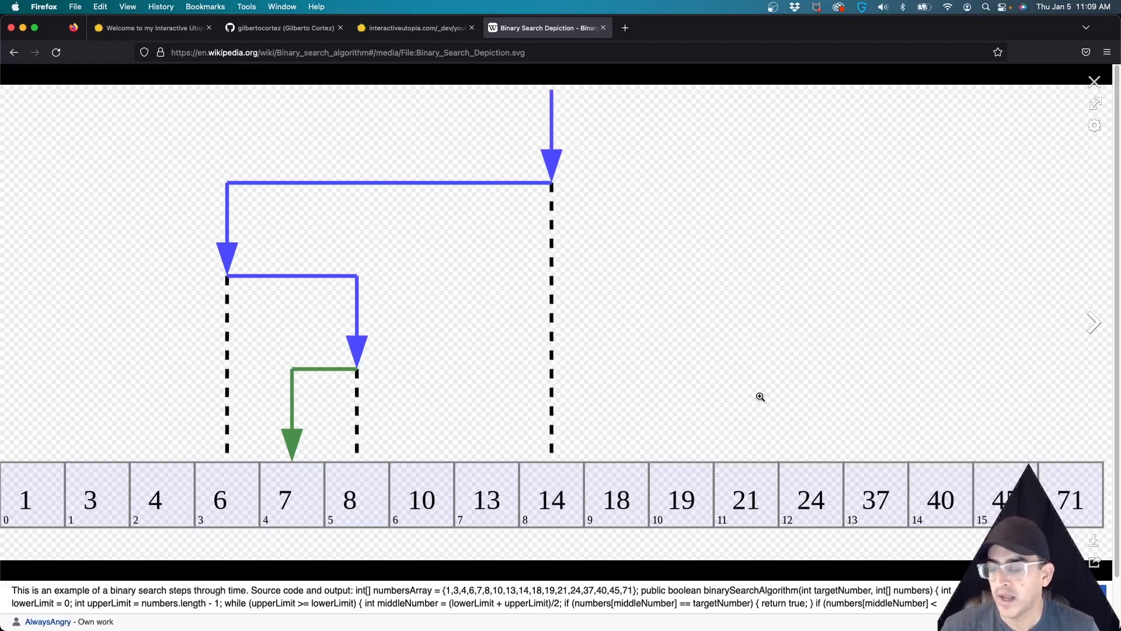
mouse_move(239, 514)
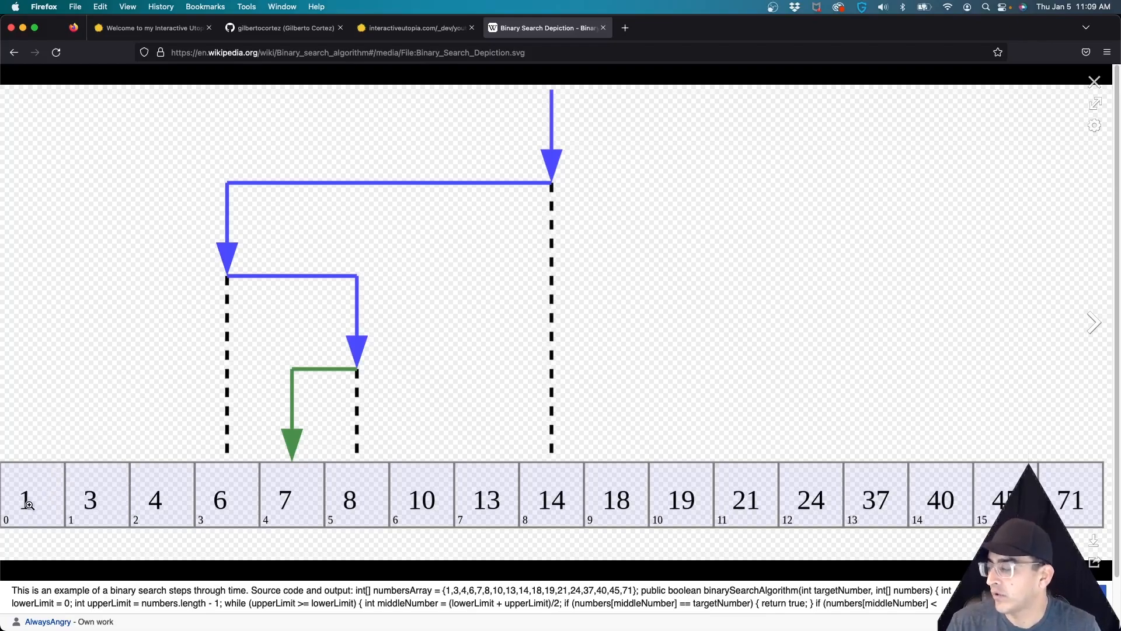
mouse_move(158, 484)
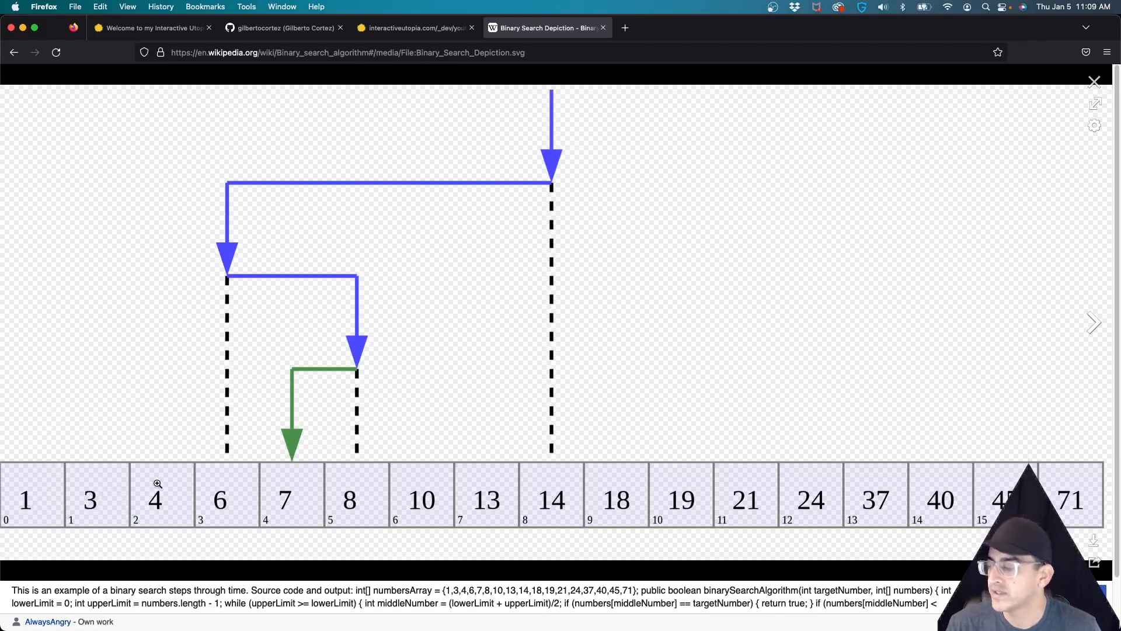
mouse_move(277, 483)
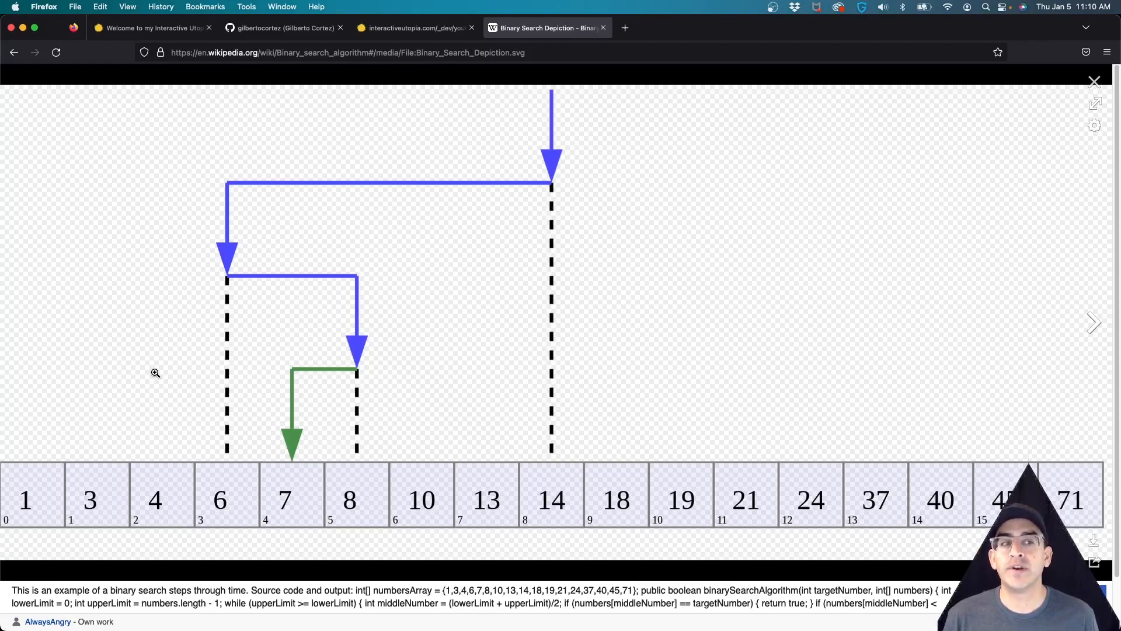
mouse_move(265, 275)
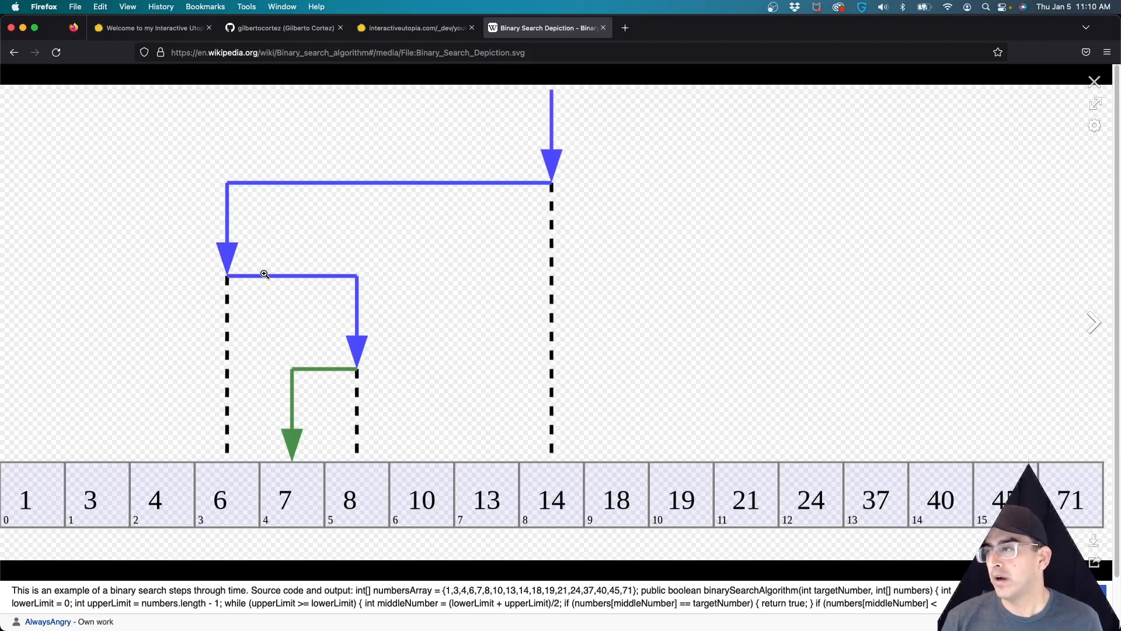
mouse_move(385, 220)
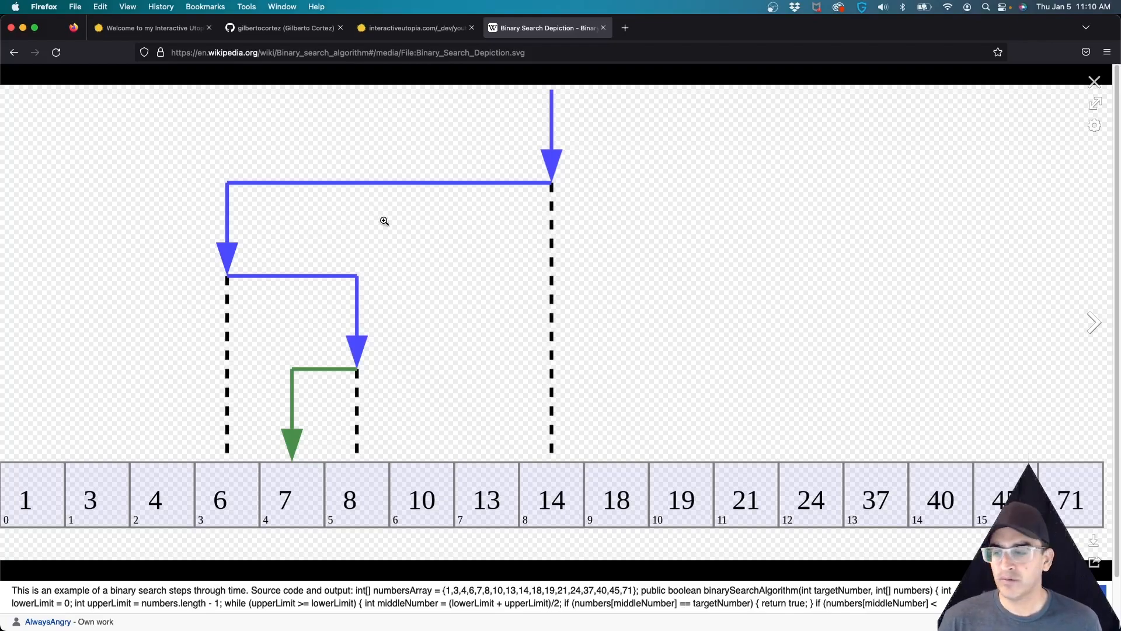
mouse_move(392, 251)
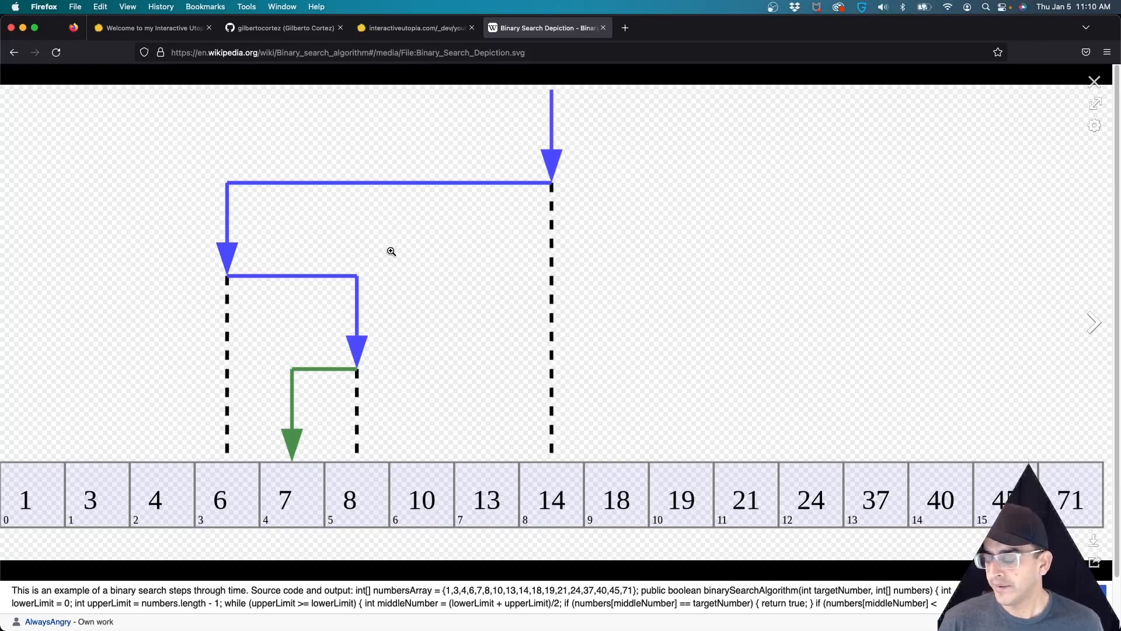
mouse_move(411, 32)
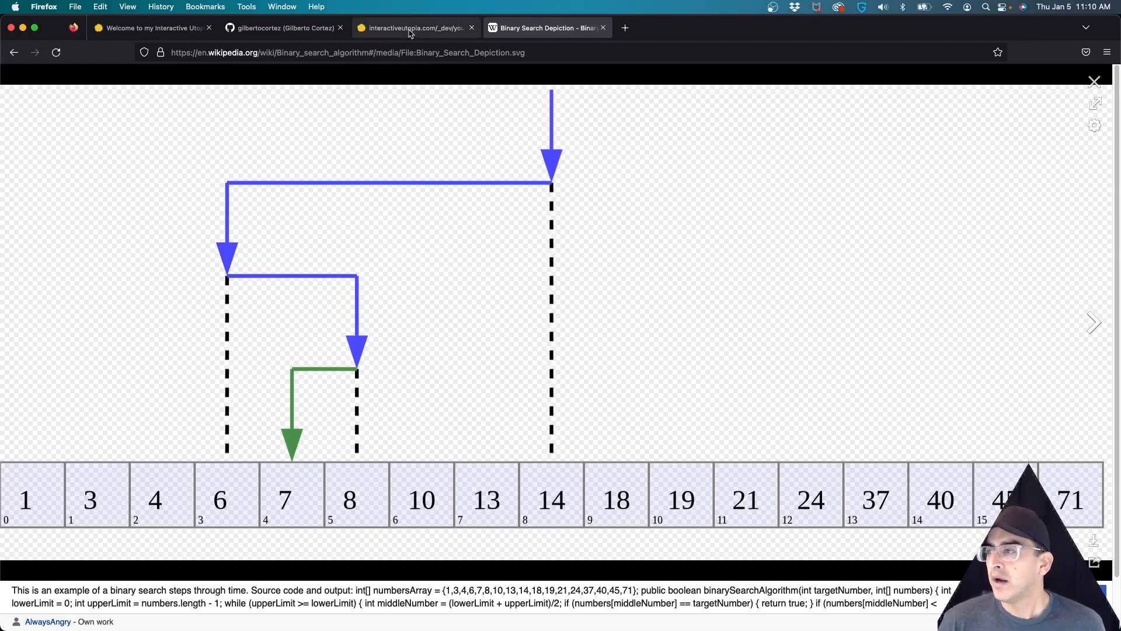
mouse_move(413, 28)
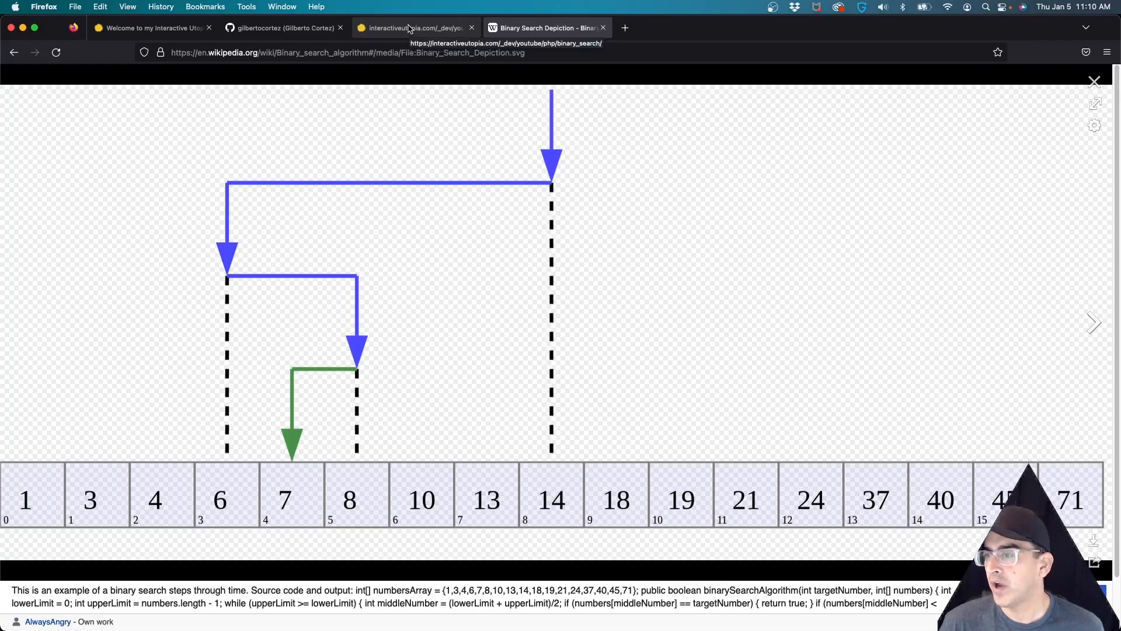
Step: Switch to index.php and highlight the comment sentence about splitting arrays in half
key("cmd+tab")
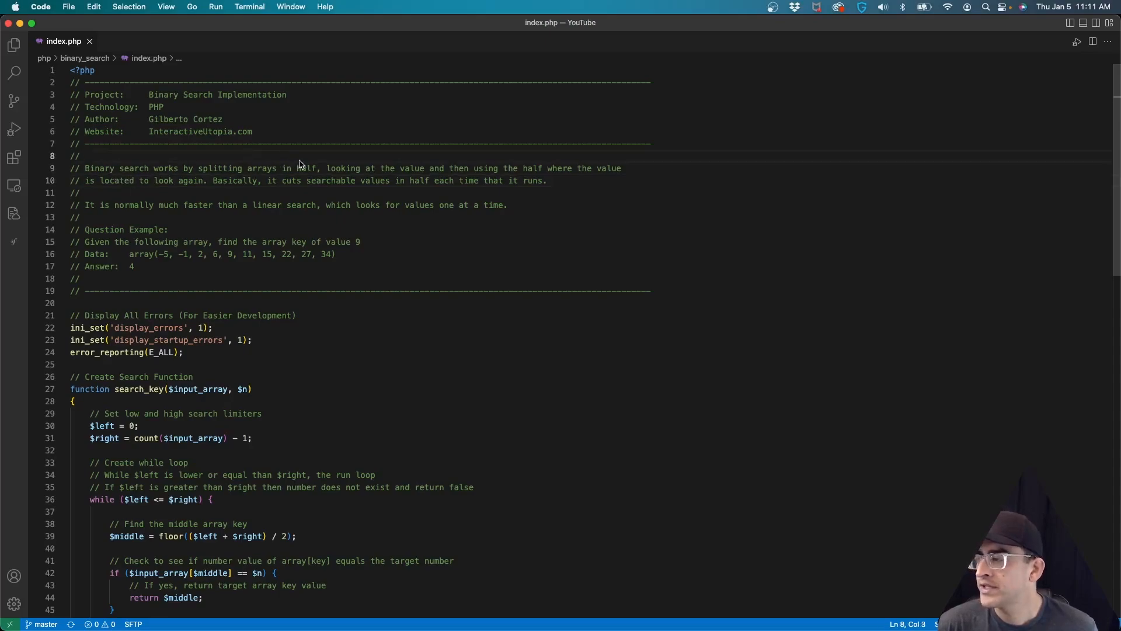
left_click_drag(70, 169, 323, 168)
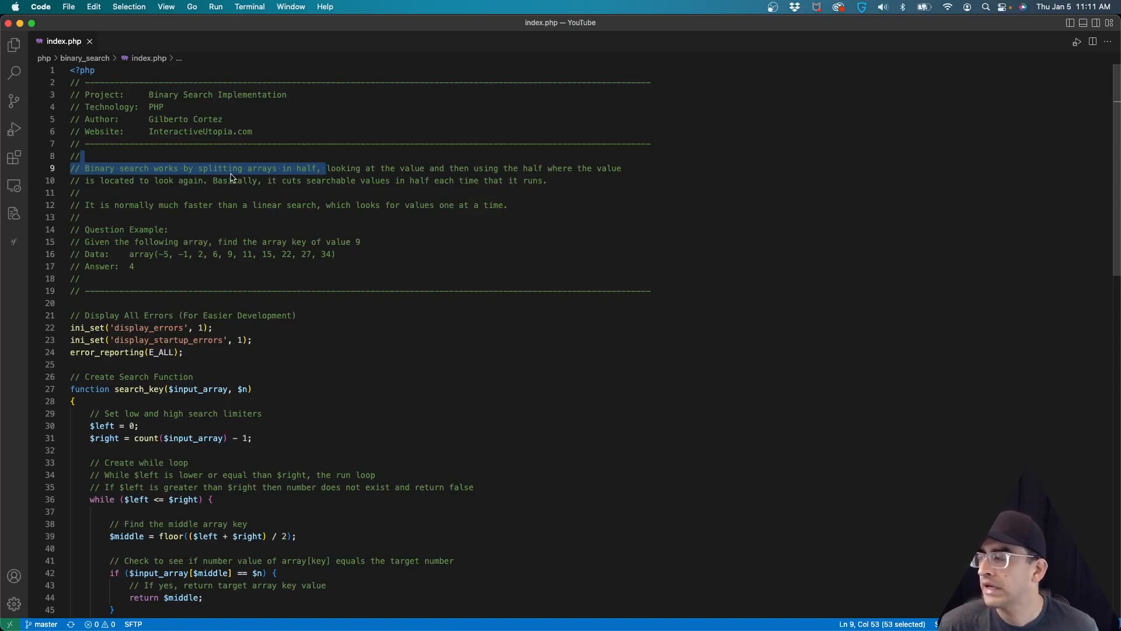
mouse_move(321, 190)
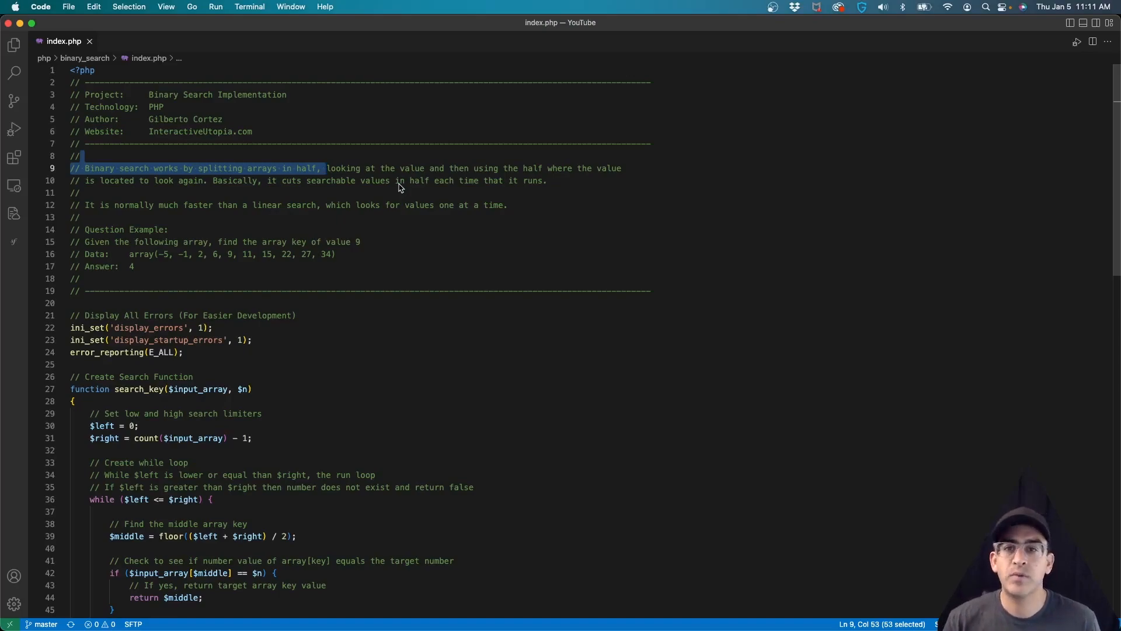
mouse_move(372, 253)
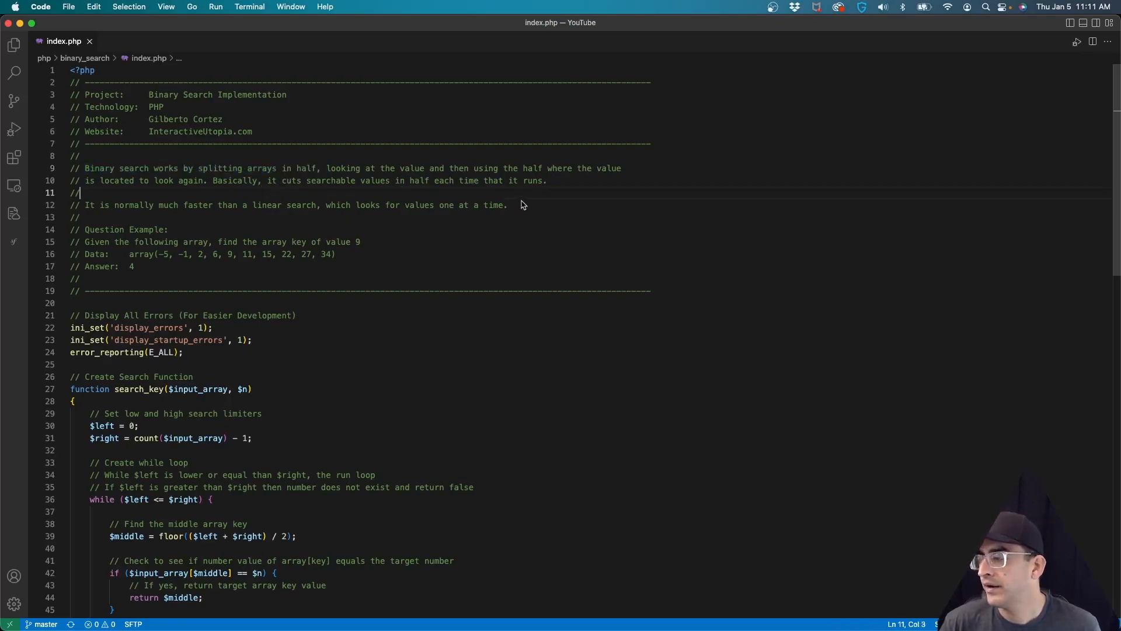
left_click_drag(172, 205, 507, 205)
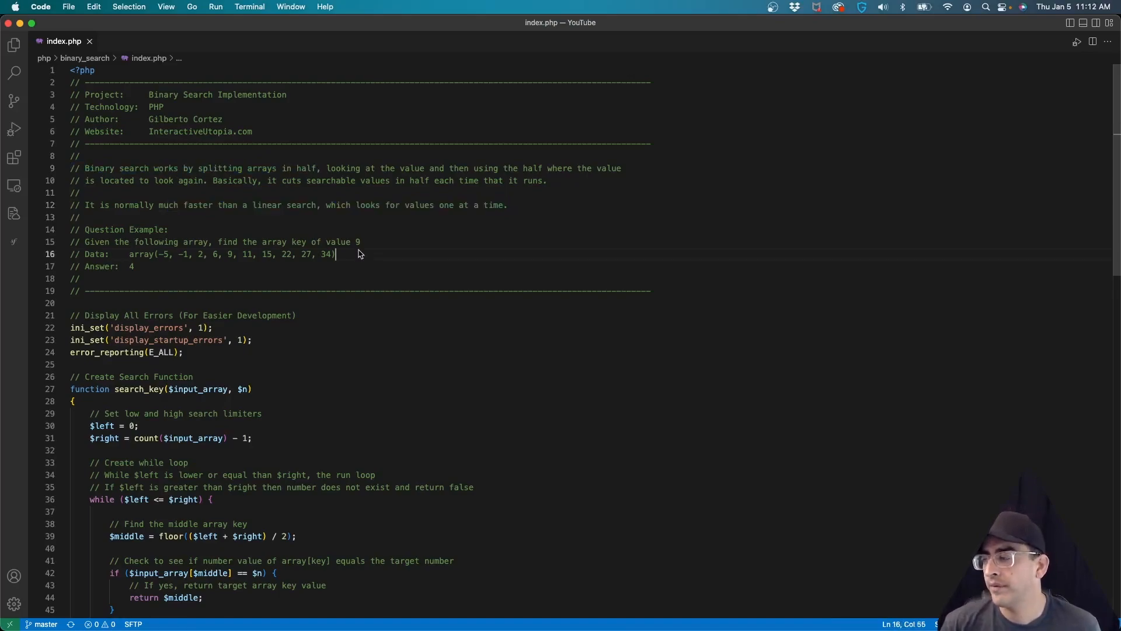
mouse_move(331, 255)
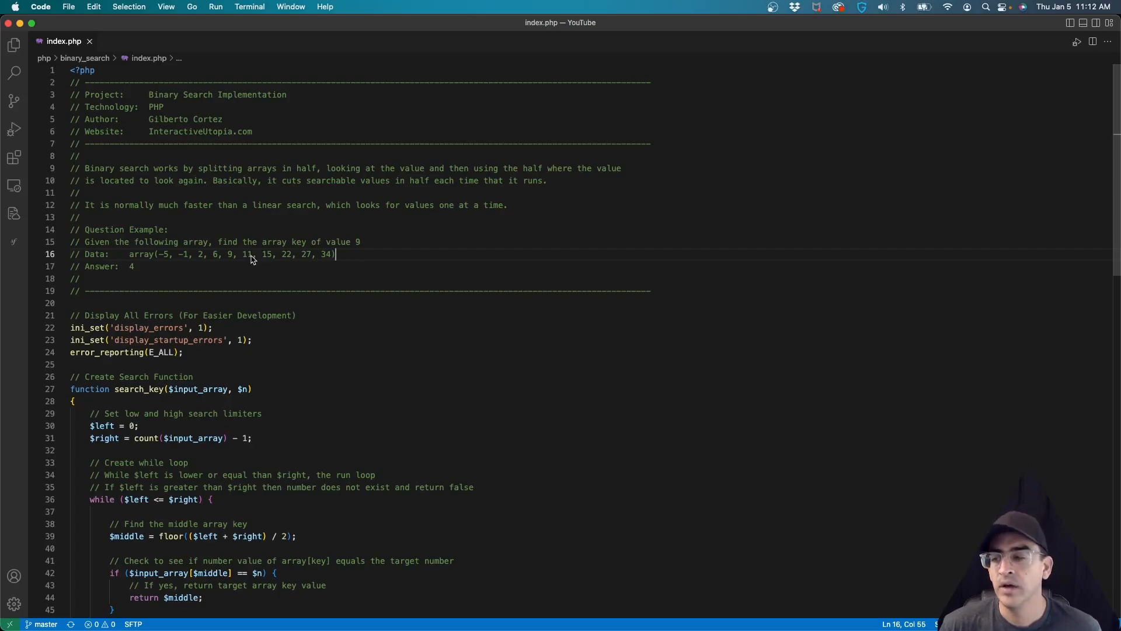
mouse_move(256, 258)
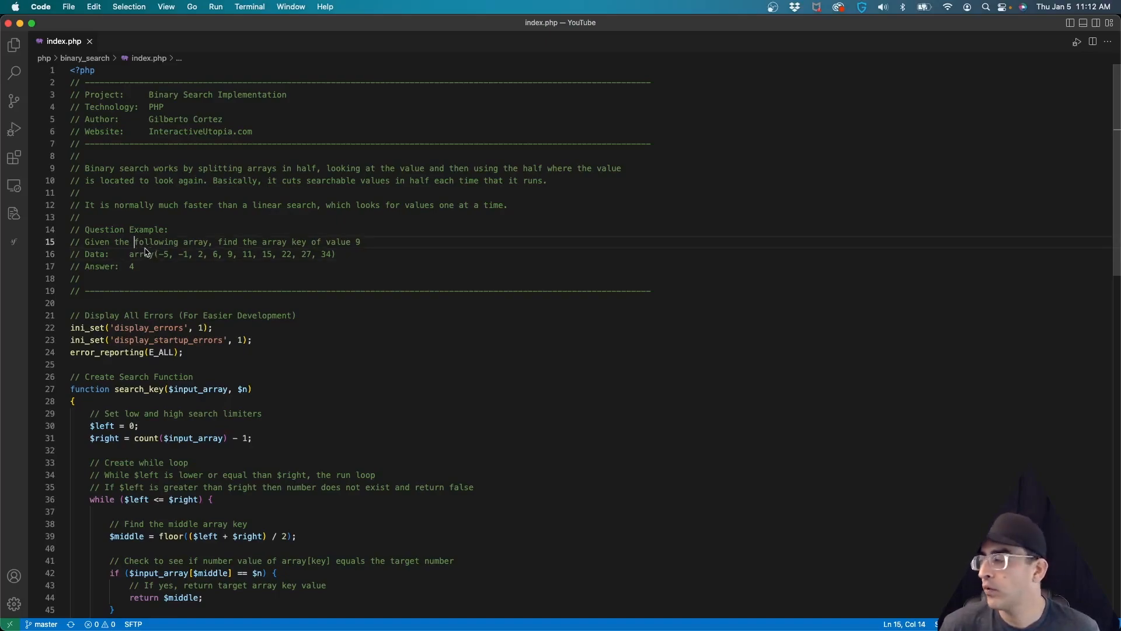
left_click_drag(133, 241, 133, 266)
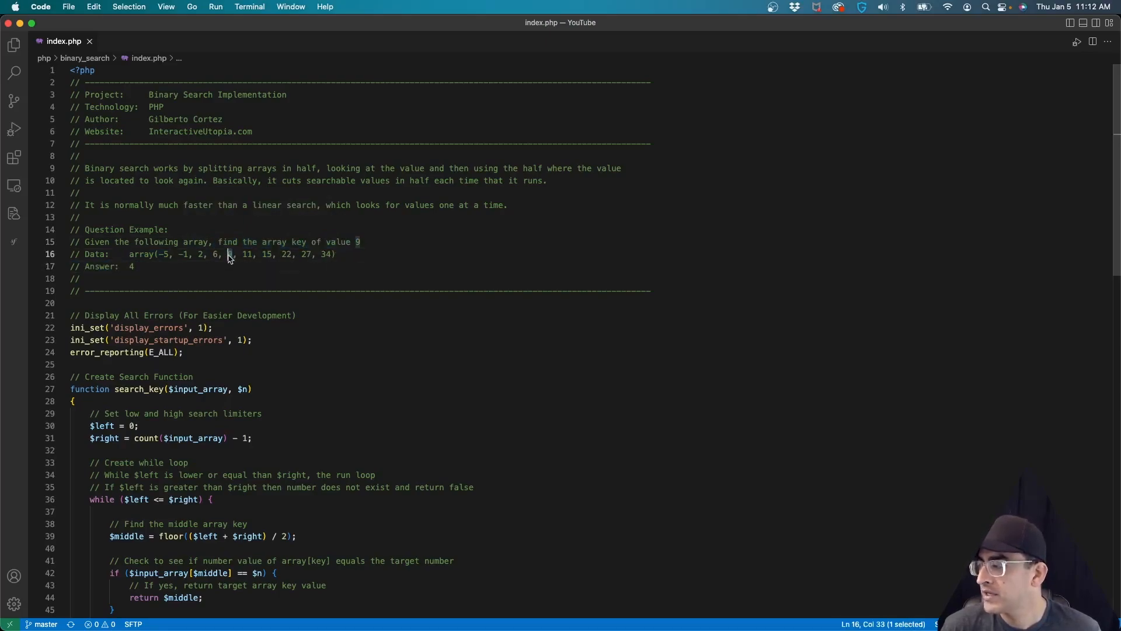
mouse_move(165, 251)
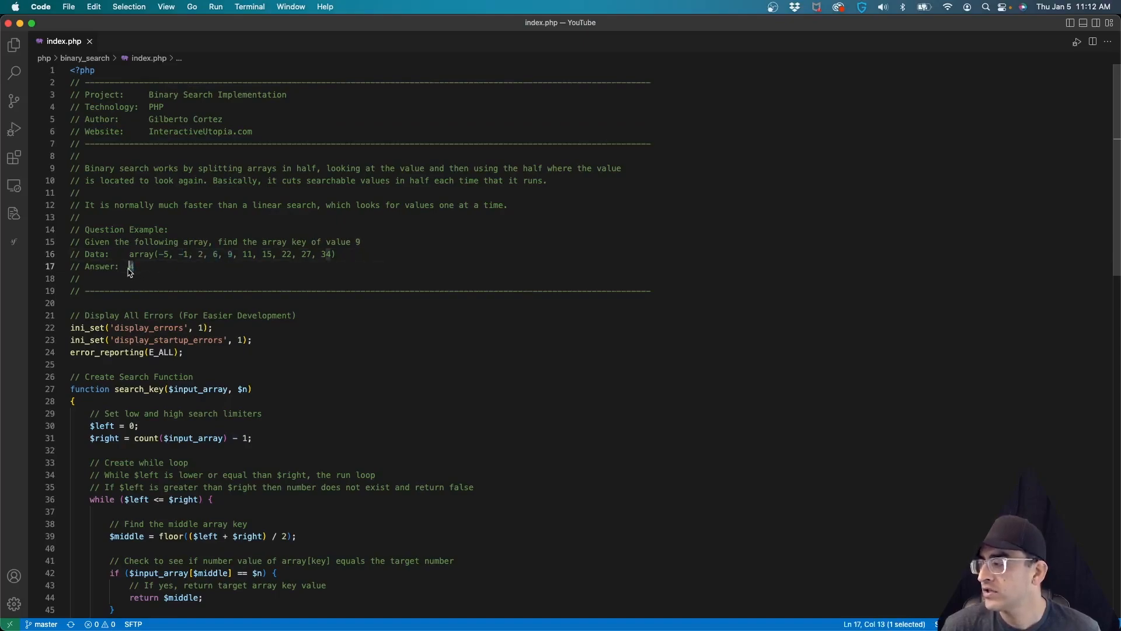
scroll("down", 3)
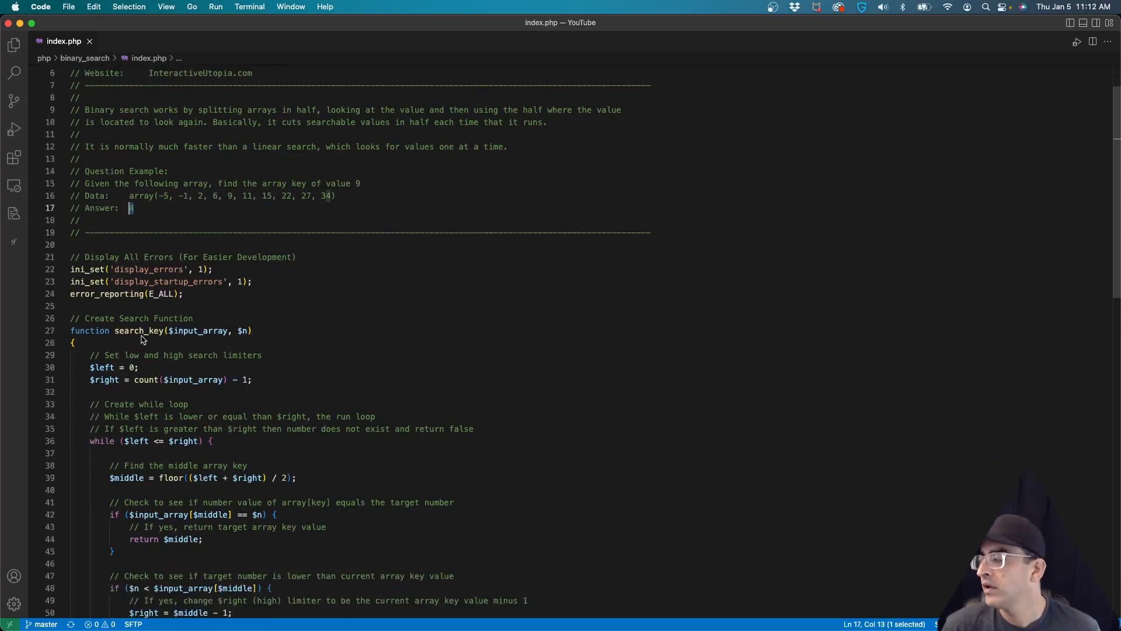
scroll("down", 3)
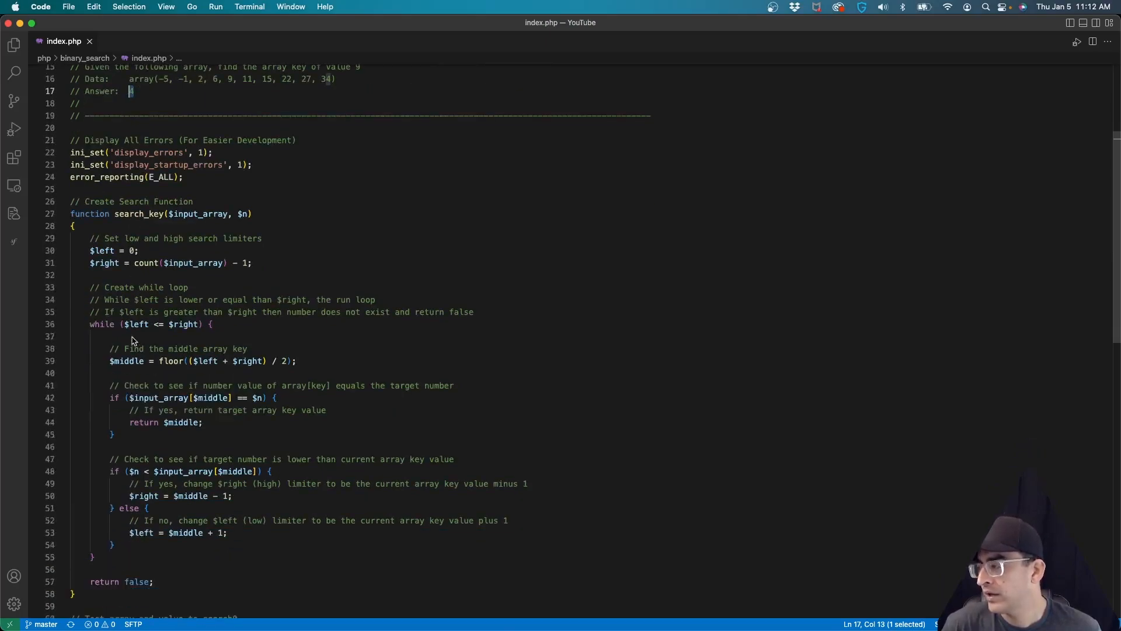
scroll("down", 3)
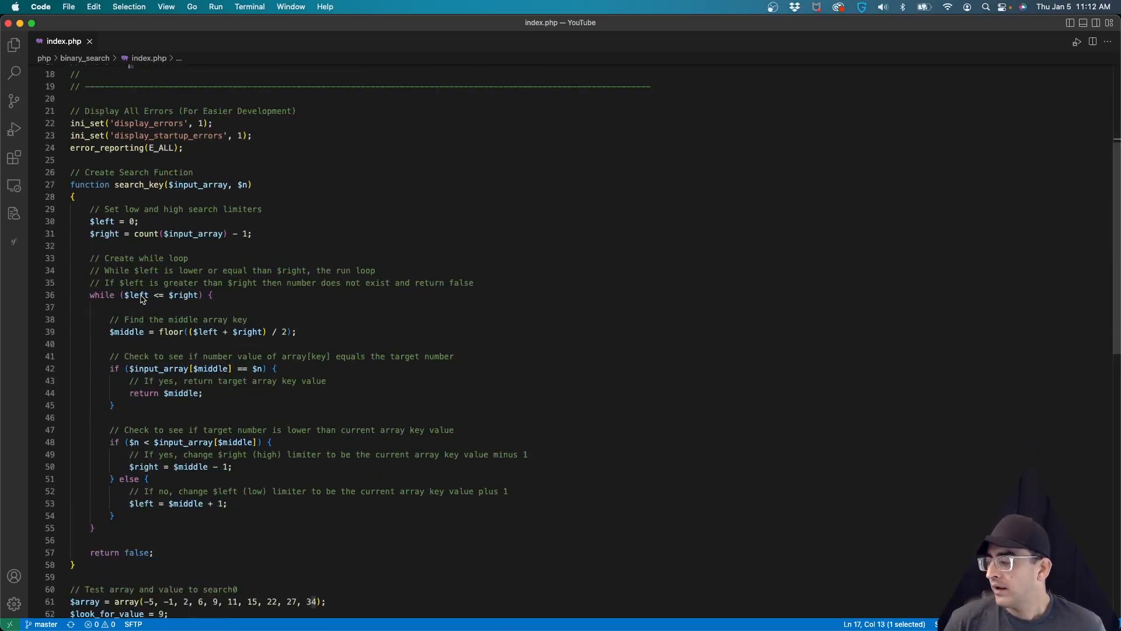
scroll("down", 3)
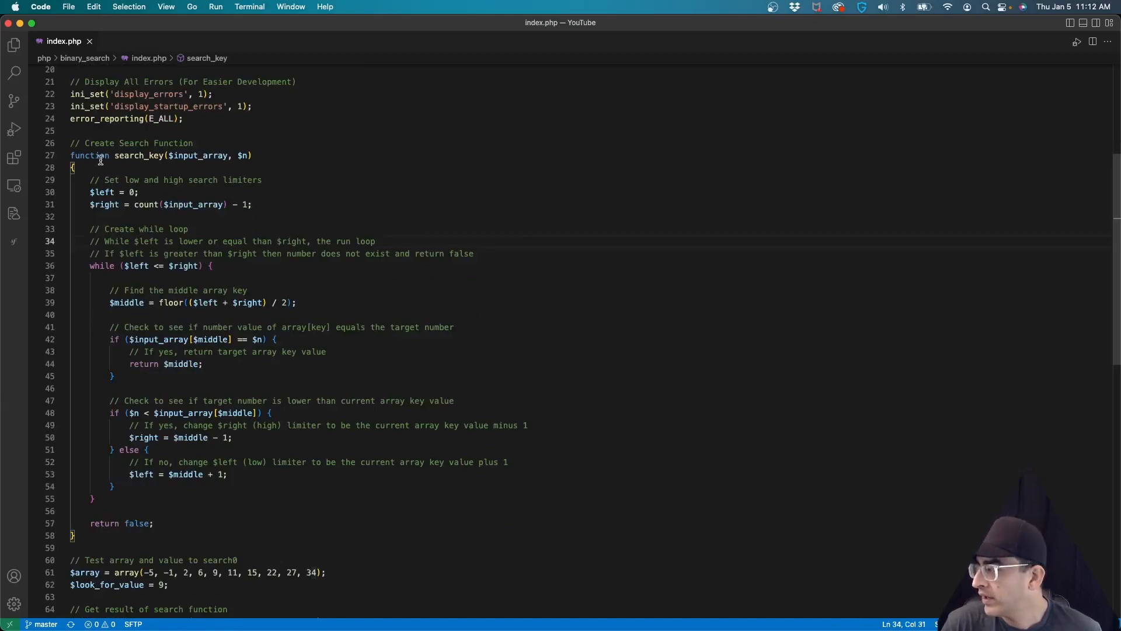
double_click(159, 584)
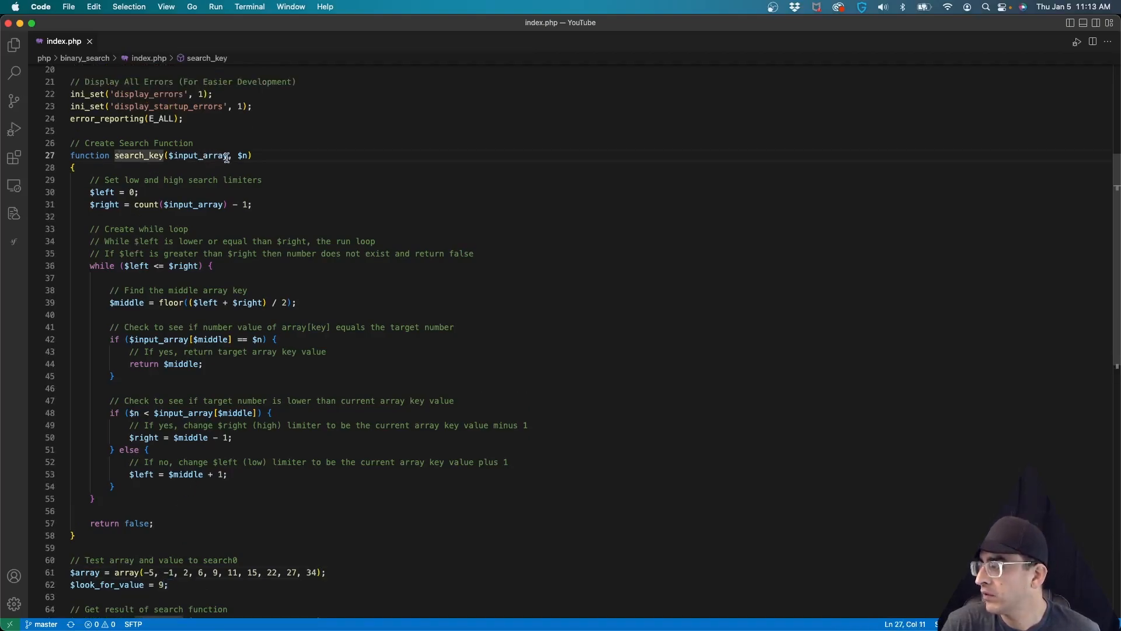
double_click(243, 155)
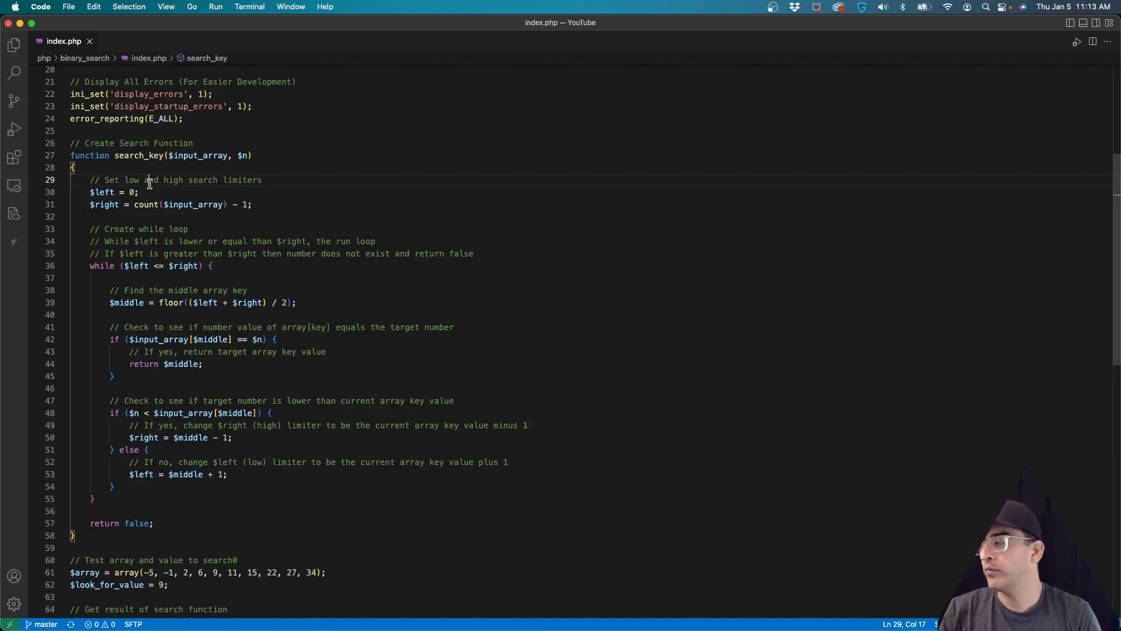
scroll("down", 3)
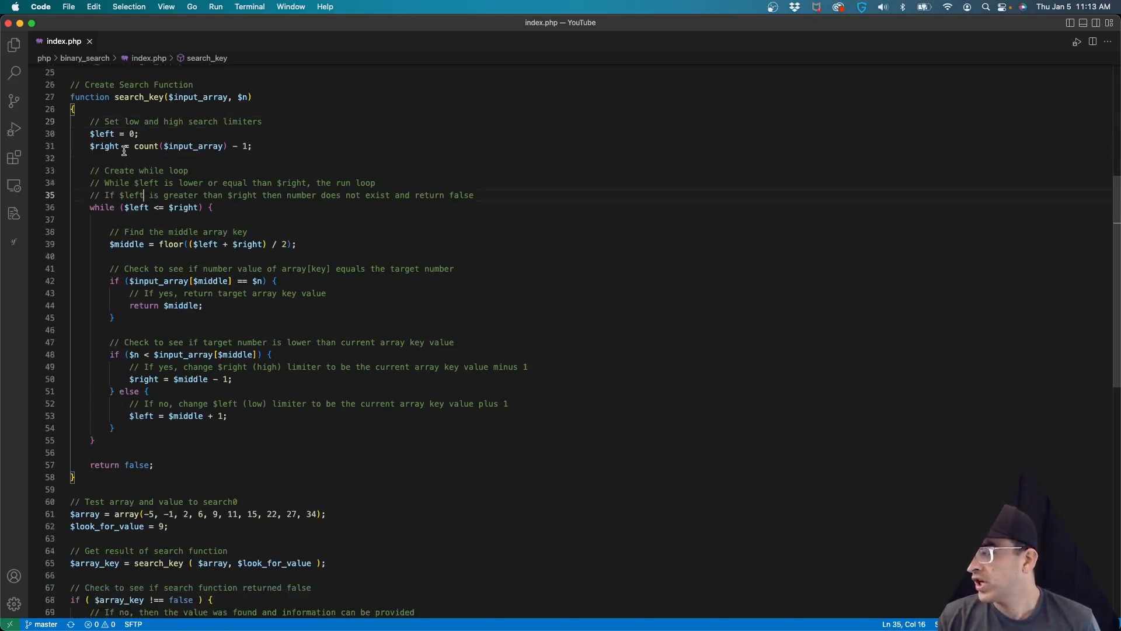
mouse_move(104, 146)
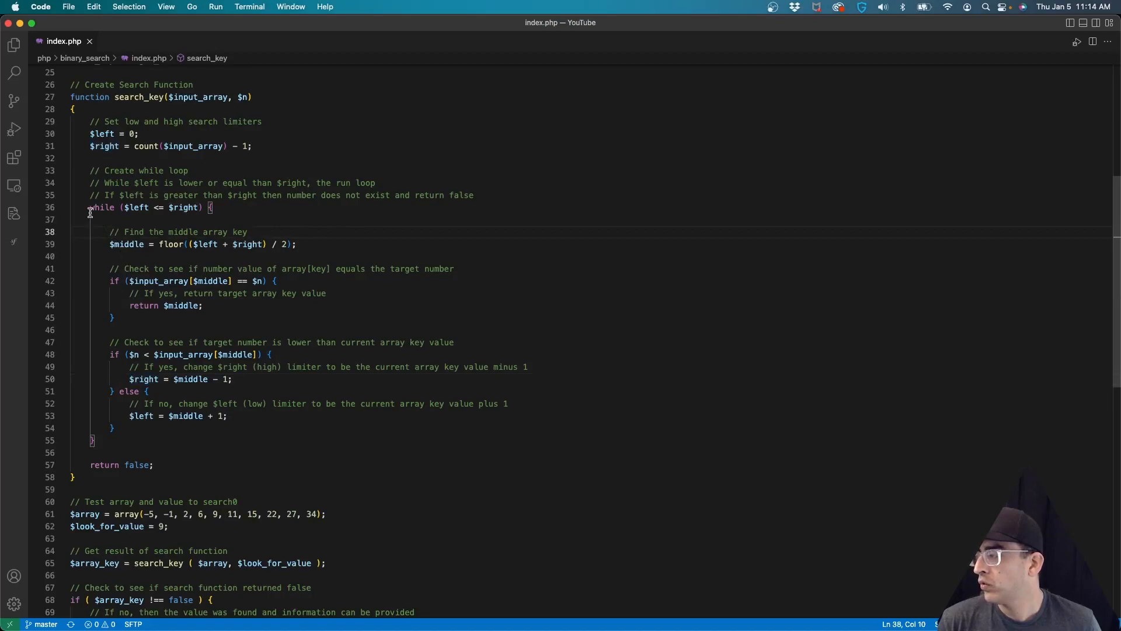
left_click_drag(89, 208, 151, 208)
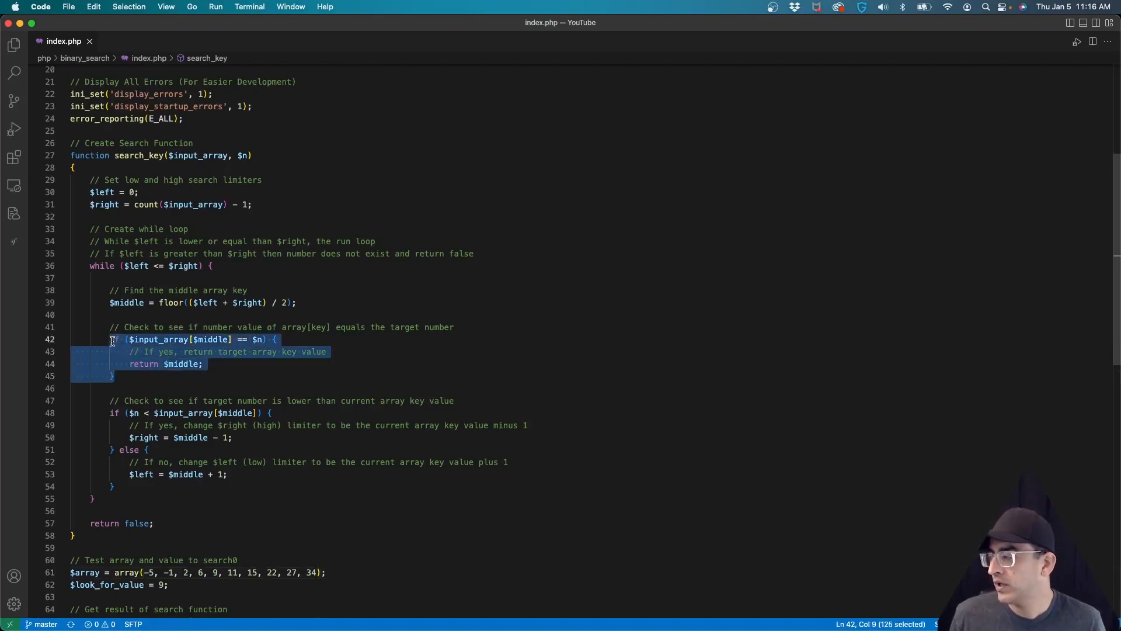
left_click(202, 364)
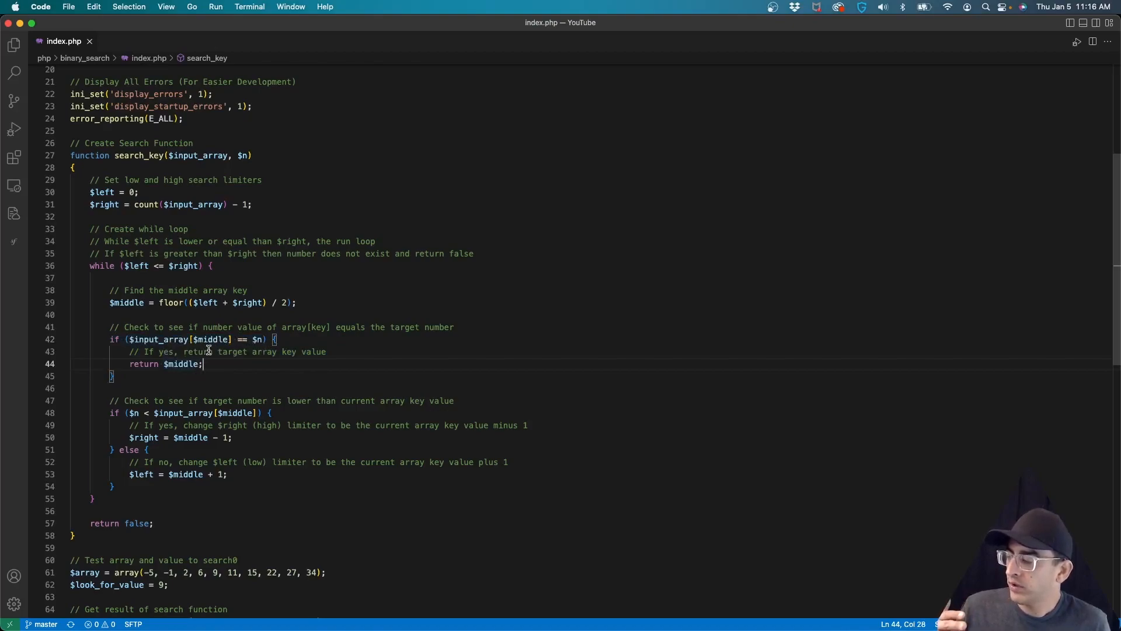
mouse_move(210, 338)
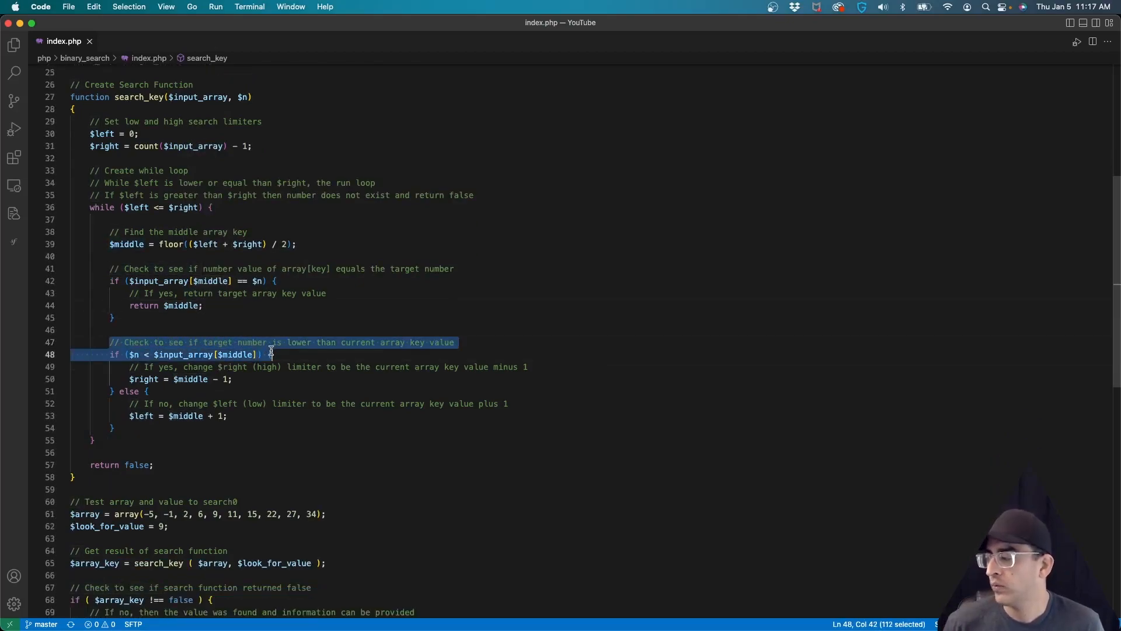
left_click(149, 342)
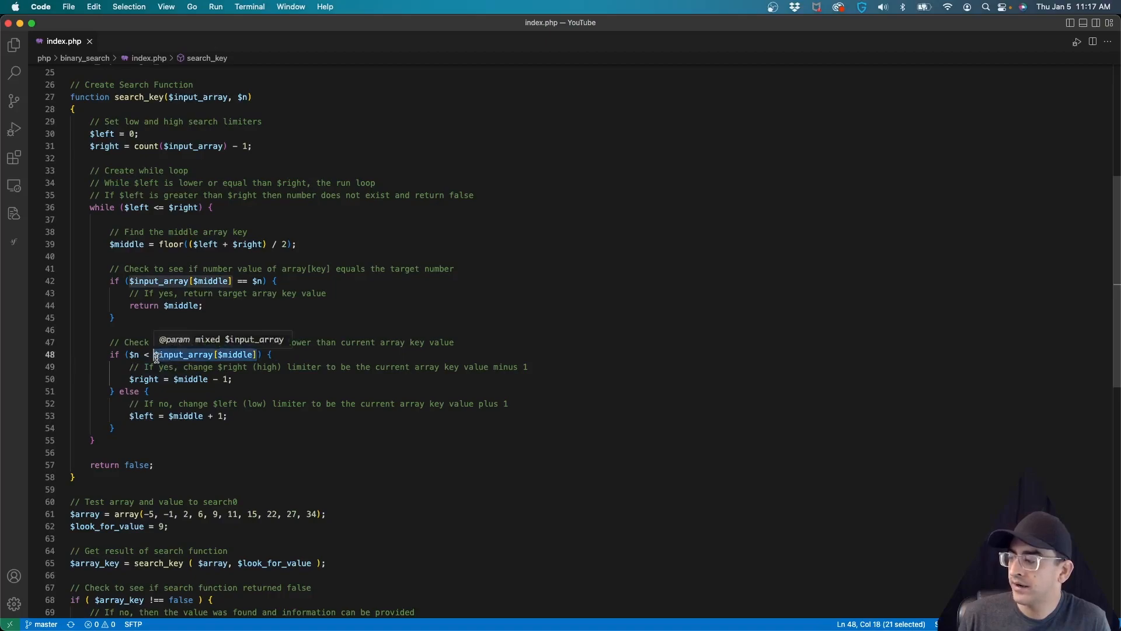
mouse_move(246, 377)
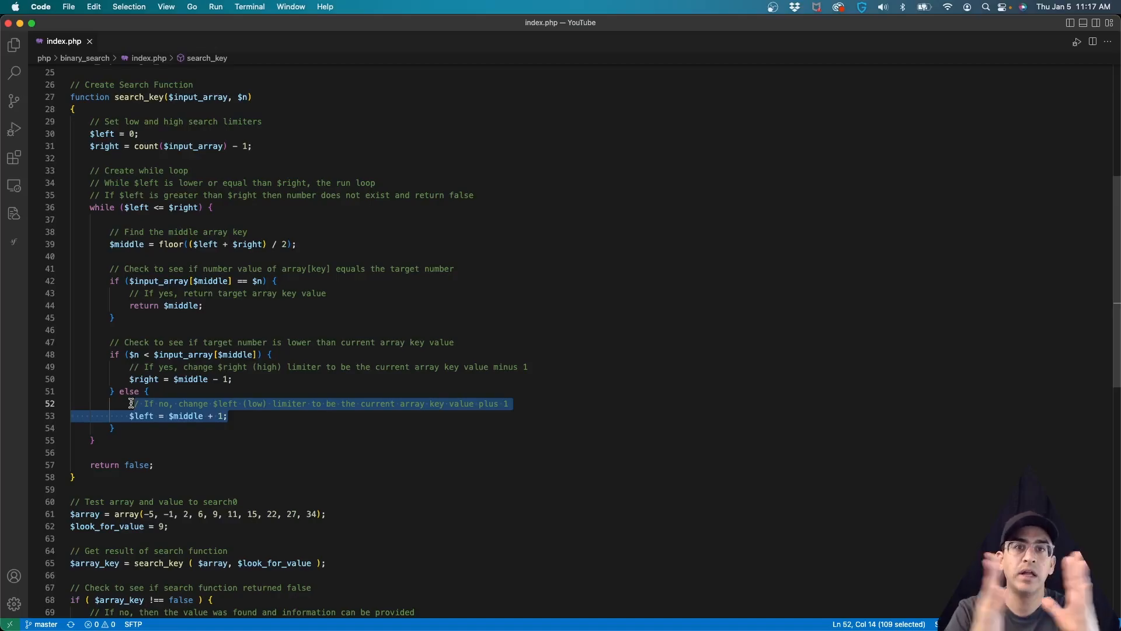
Step: Scroll to the search test code, clear the selection, and return to Firefox's diagram
scroll("down", 3)
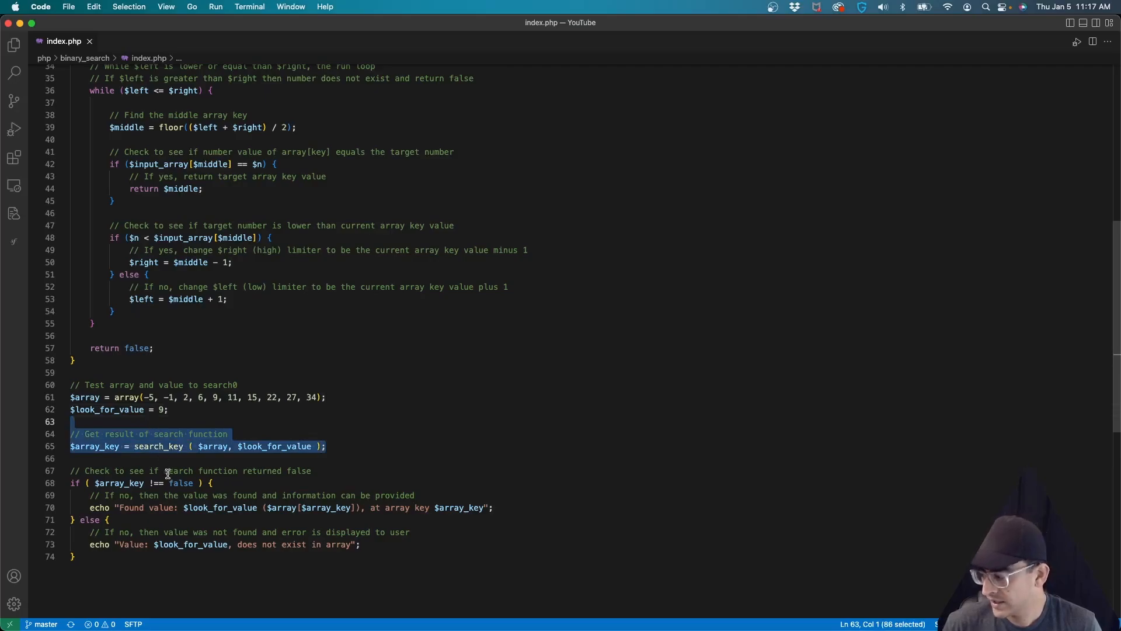
mouse_move(178, 477)
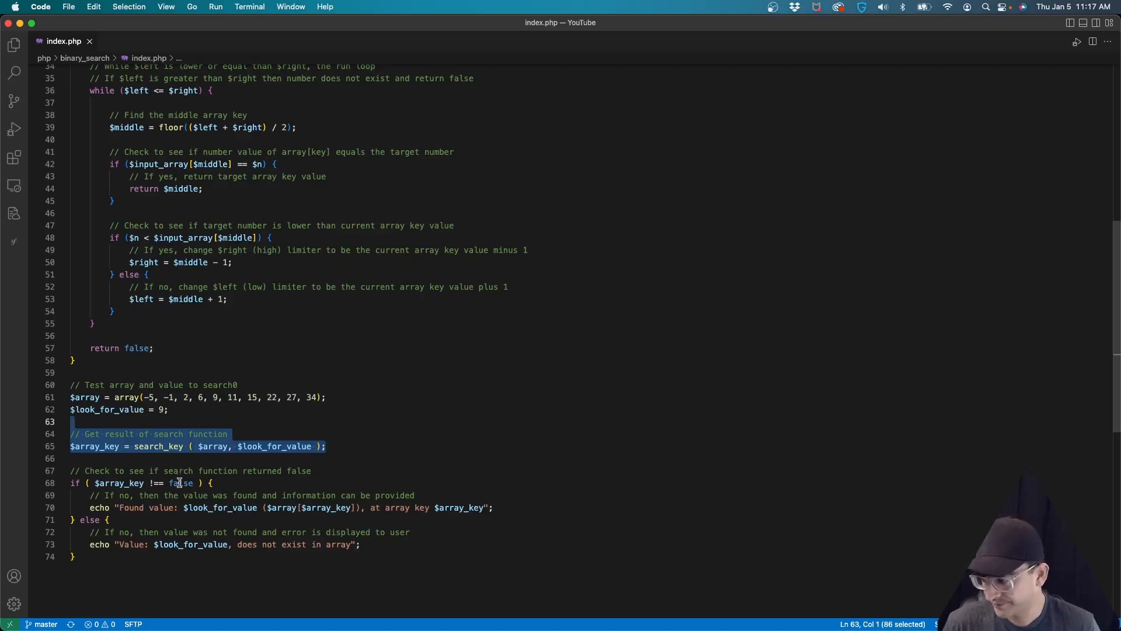
left_click(84, 494)
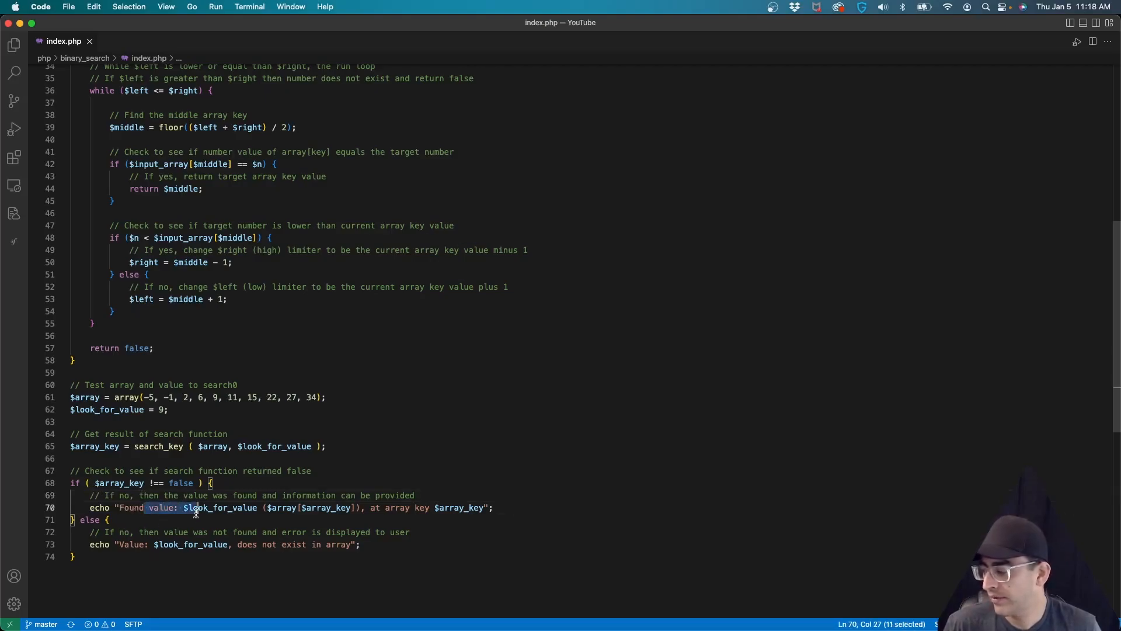
mouse_move(866, 335)
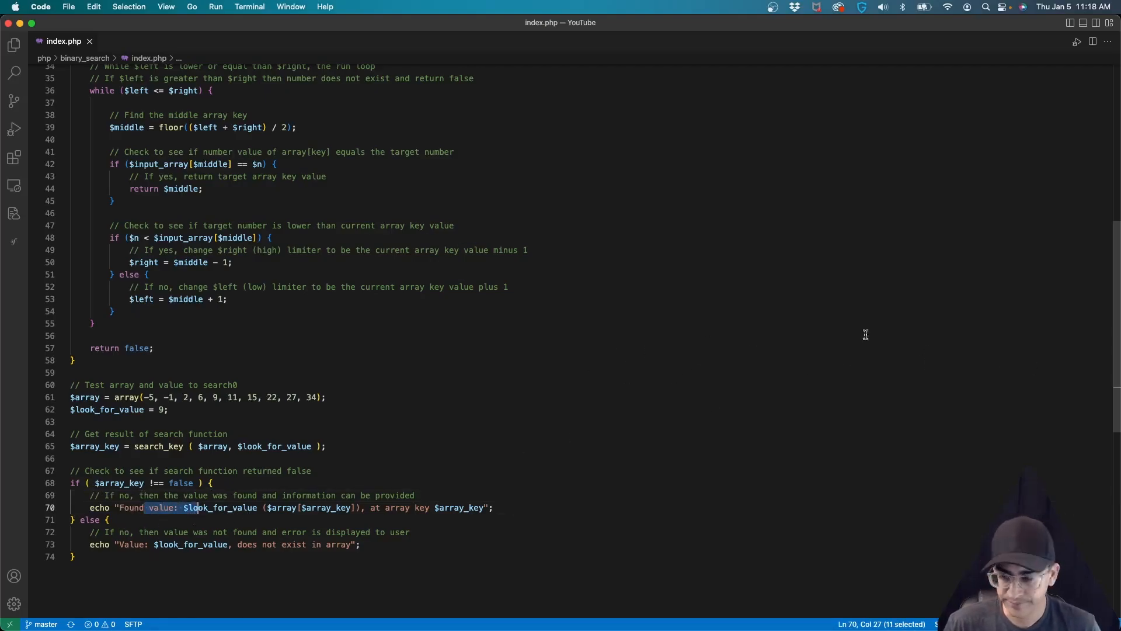
key("cmd+tab")
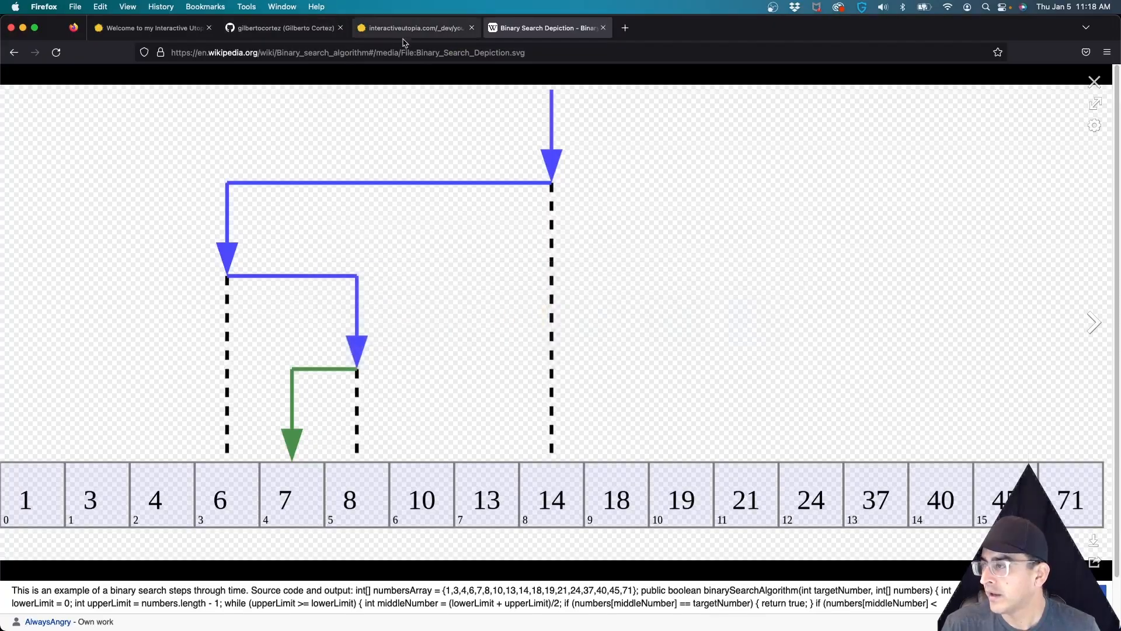
Step: Return from the Wikipedia diagram to index.php in the editor
left_click(414, 29)
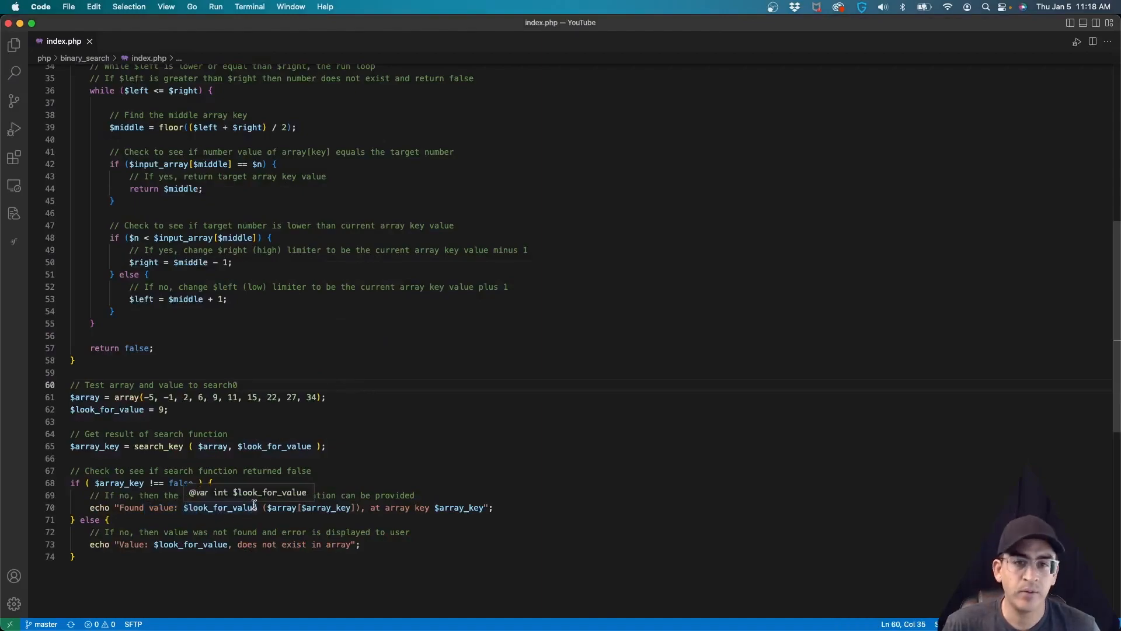
double_click(222, 507)
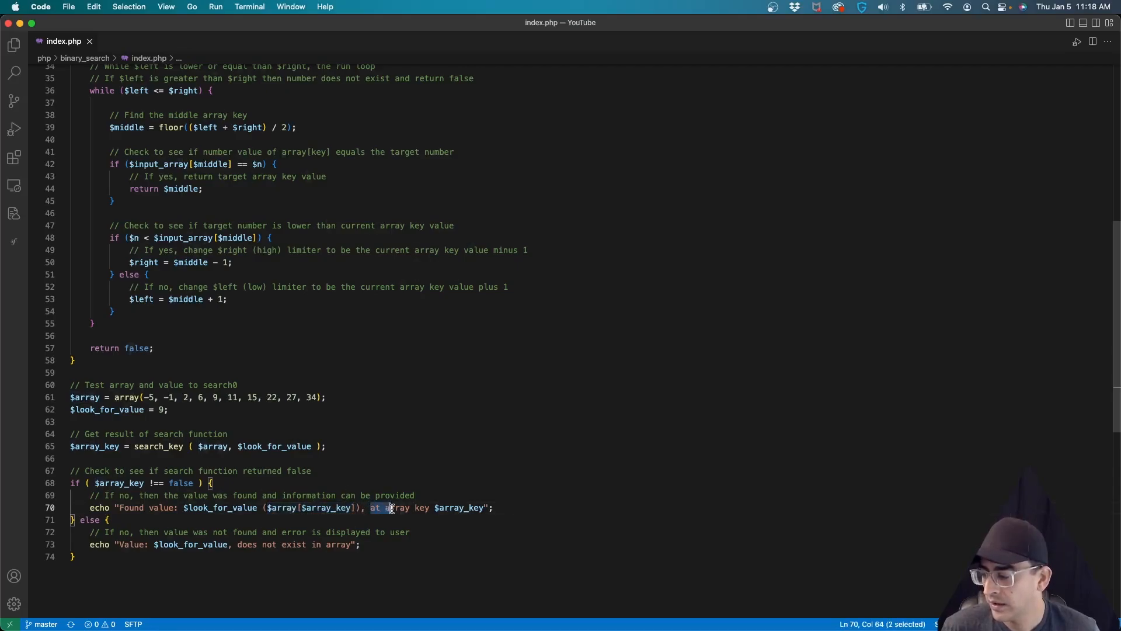
double_click(460, 506)
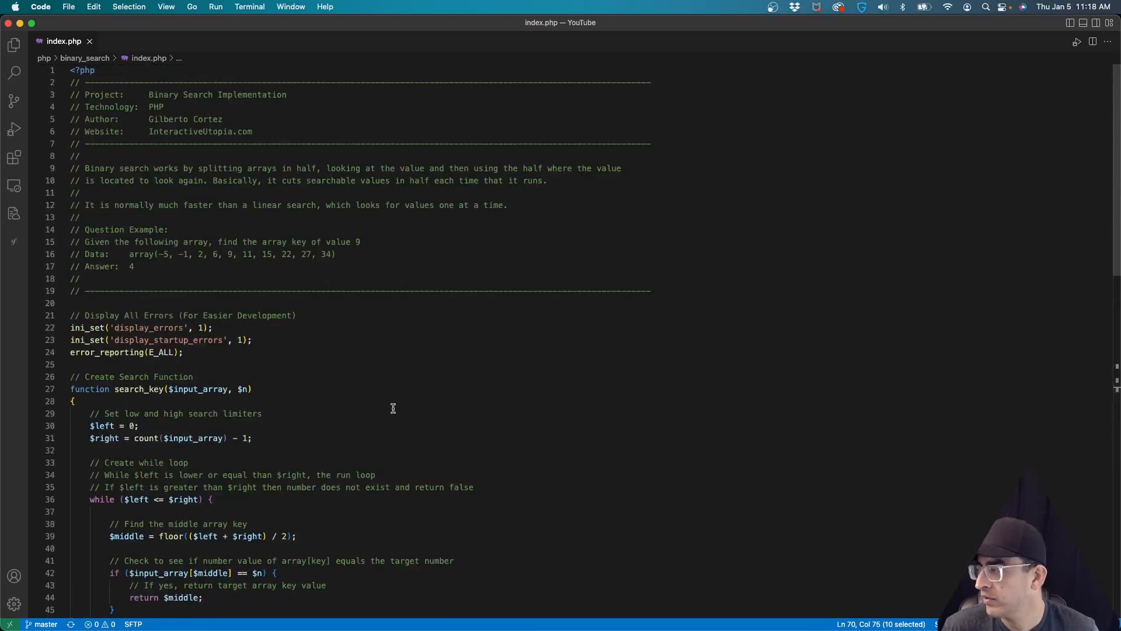
Step: Change $look_for_value on line 62 from 9 to 22 and save index.php
scroll("down", 3)
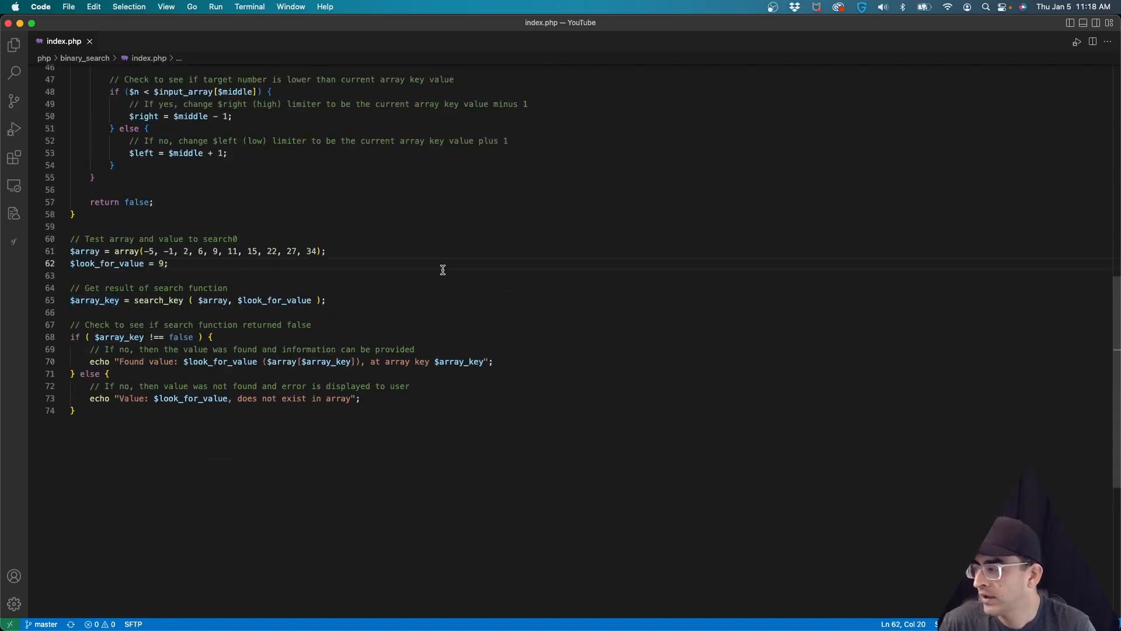
type("22")
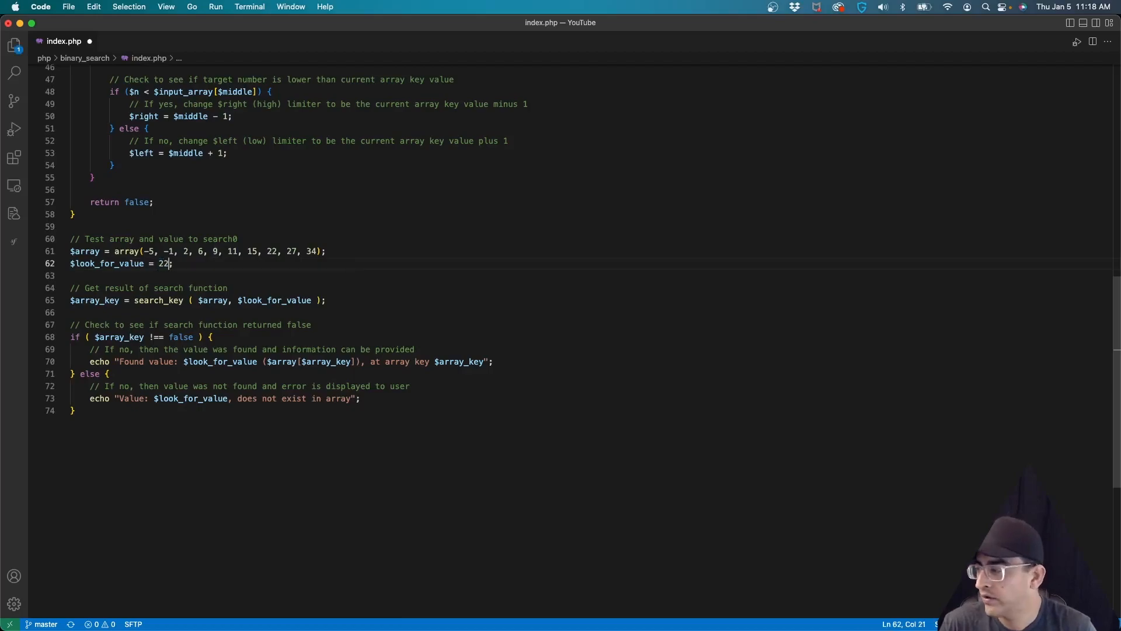
key("cmd+s")
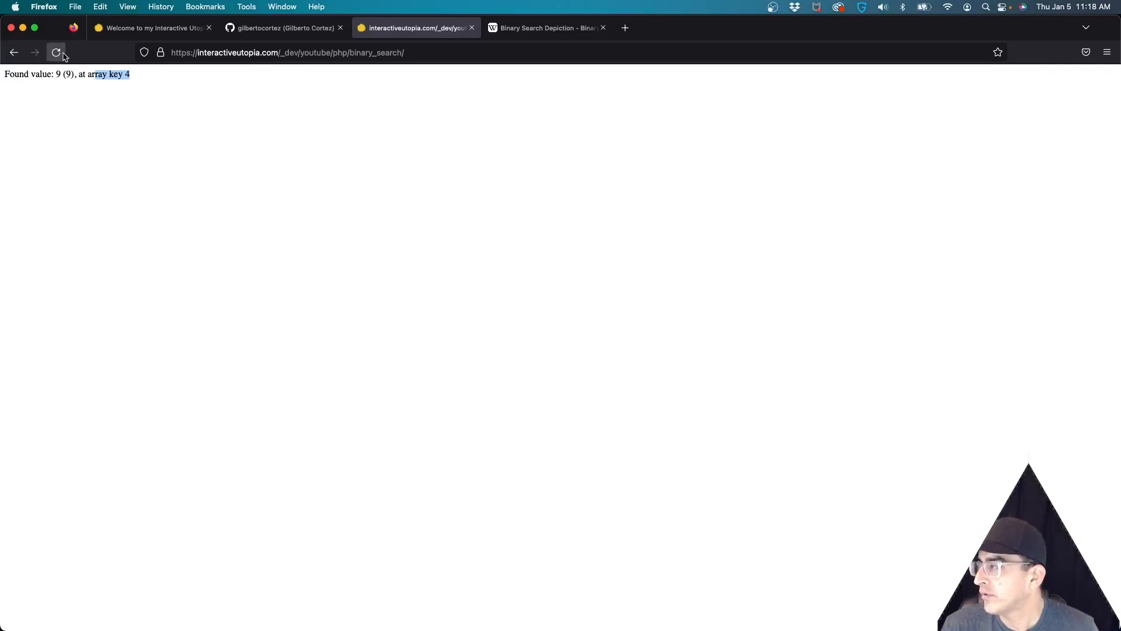
Step: Reload the binary_search page in Firefox to check the search output
left_click(57, 52)
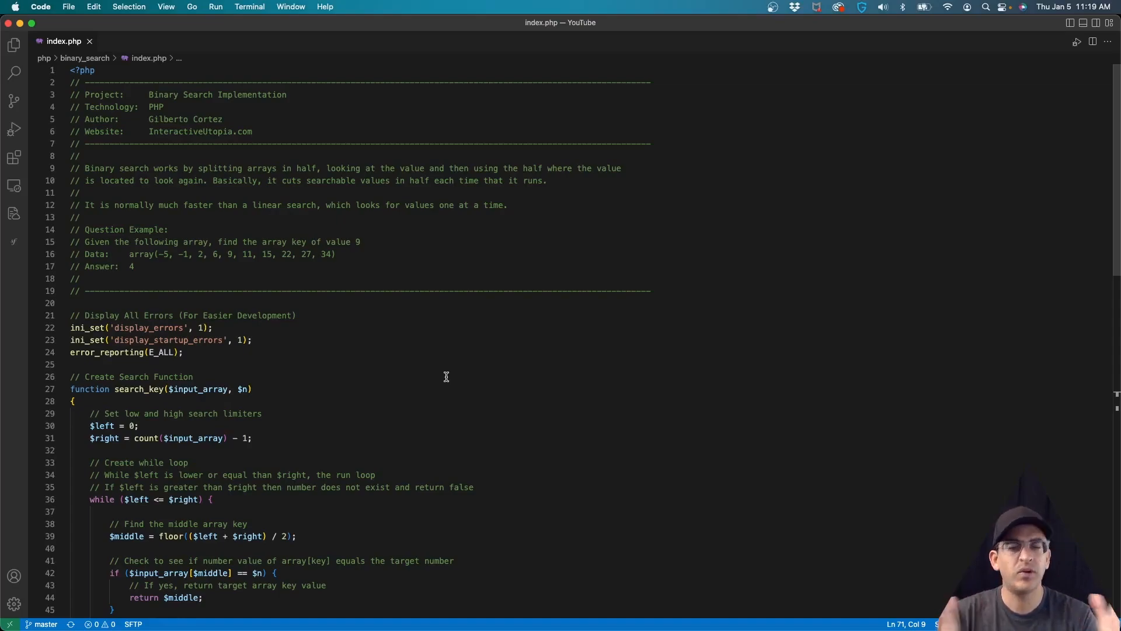
mouse_move(477, 373)
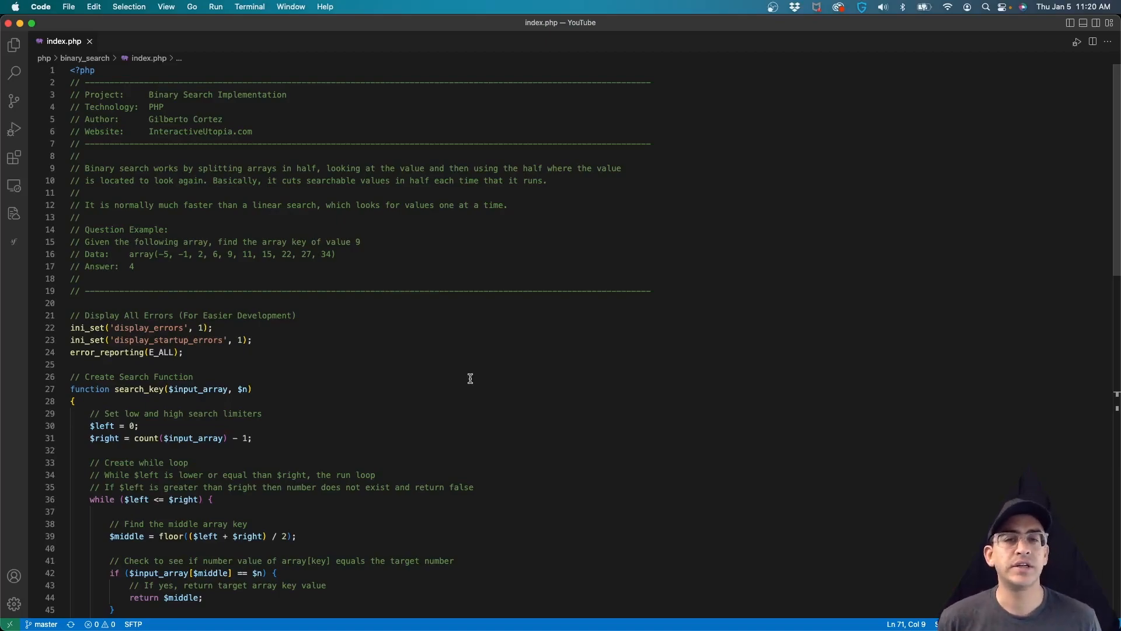
mouse_move(477, 385)
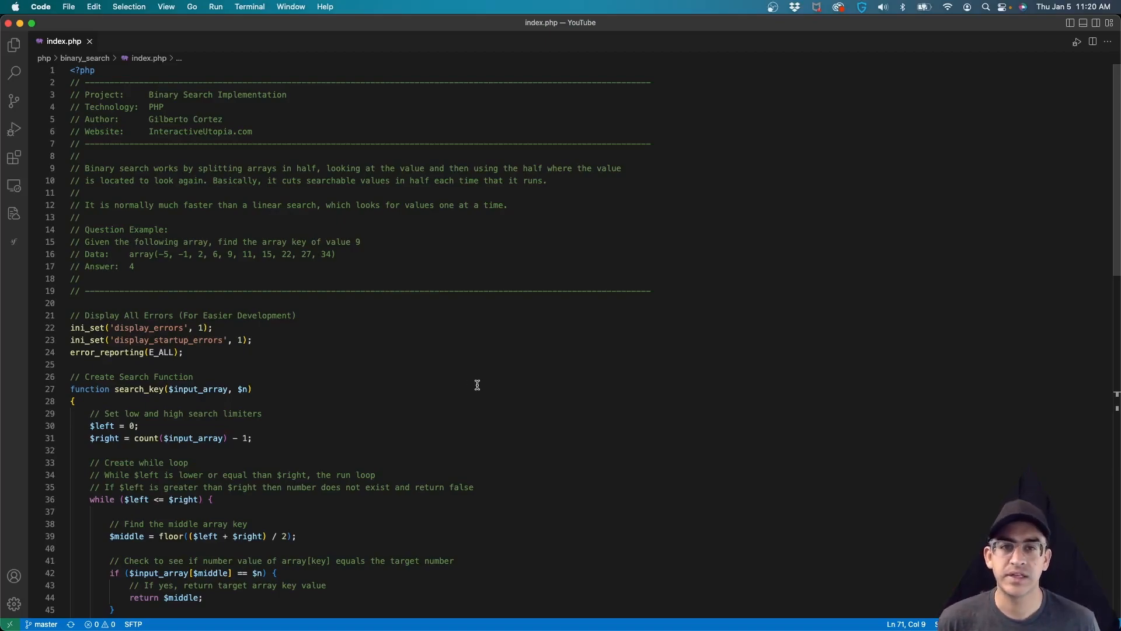
mouse_move(513, 358)
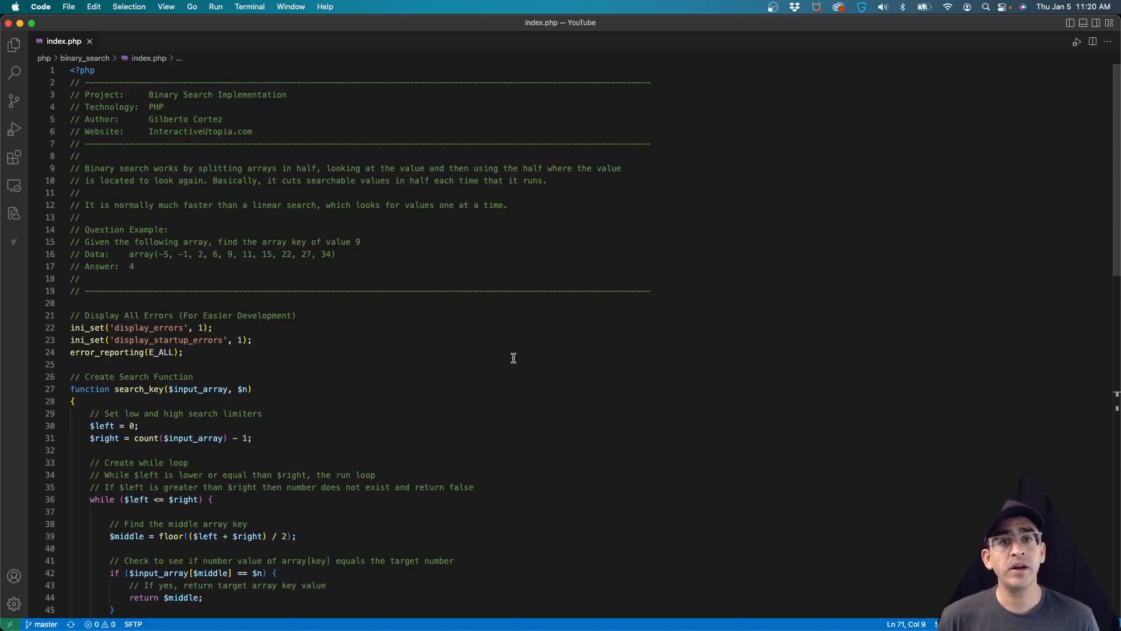